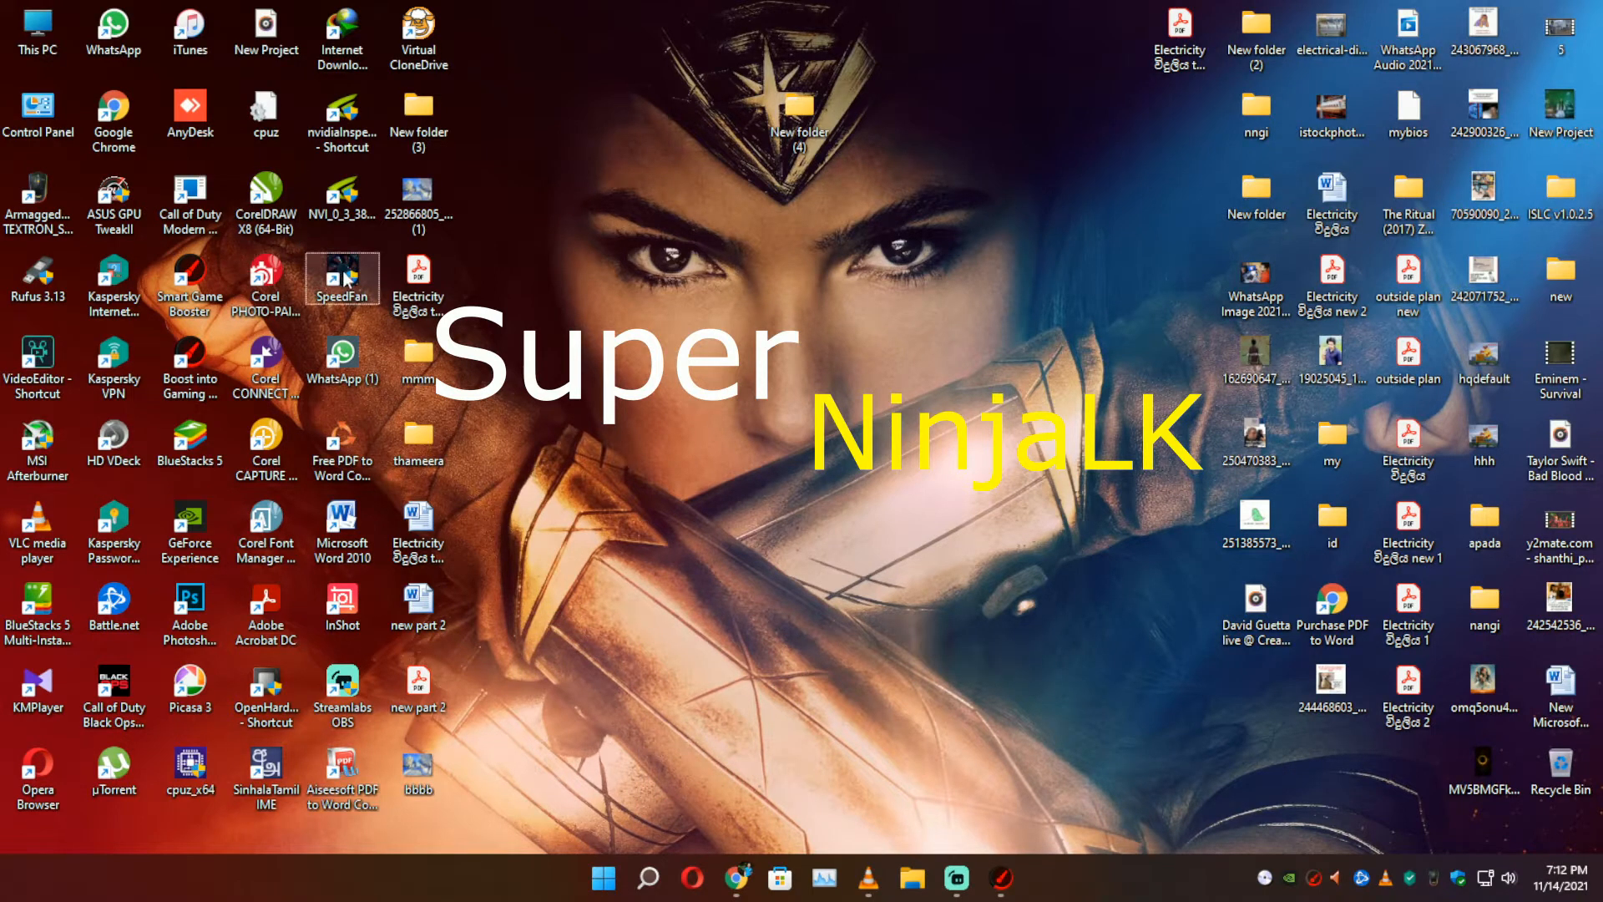
# Launch SpeedFan, glance at the Advanced configuration's PWM 2 modes, then return to Readings
pyautogui.doubleClick(342, 277)
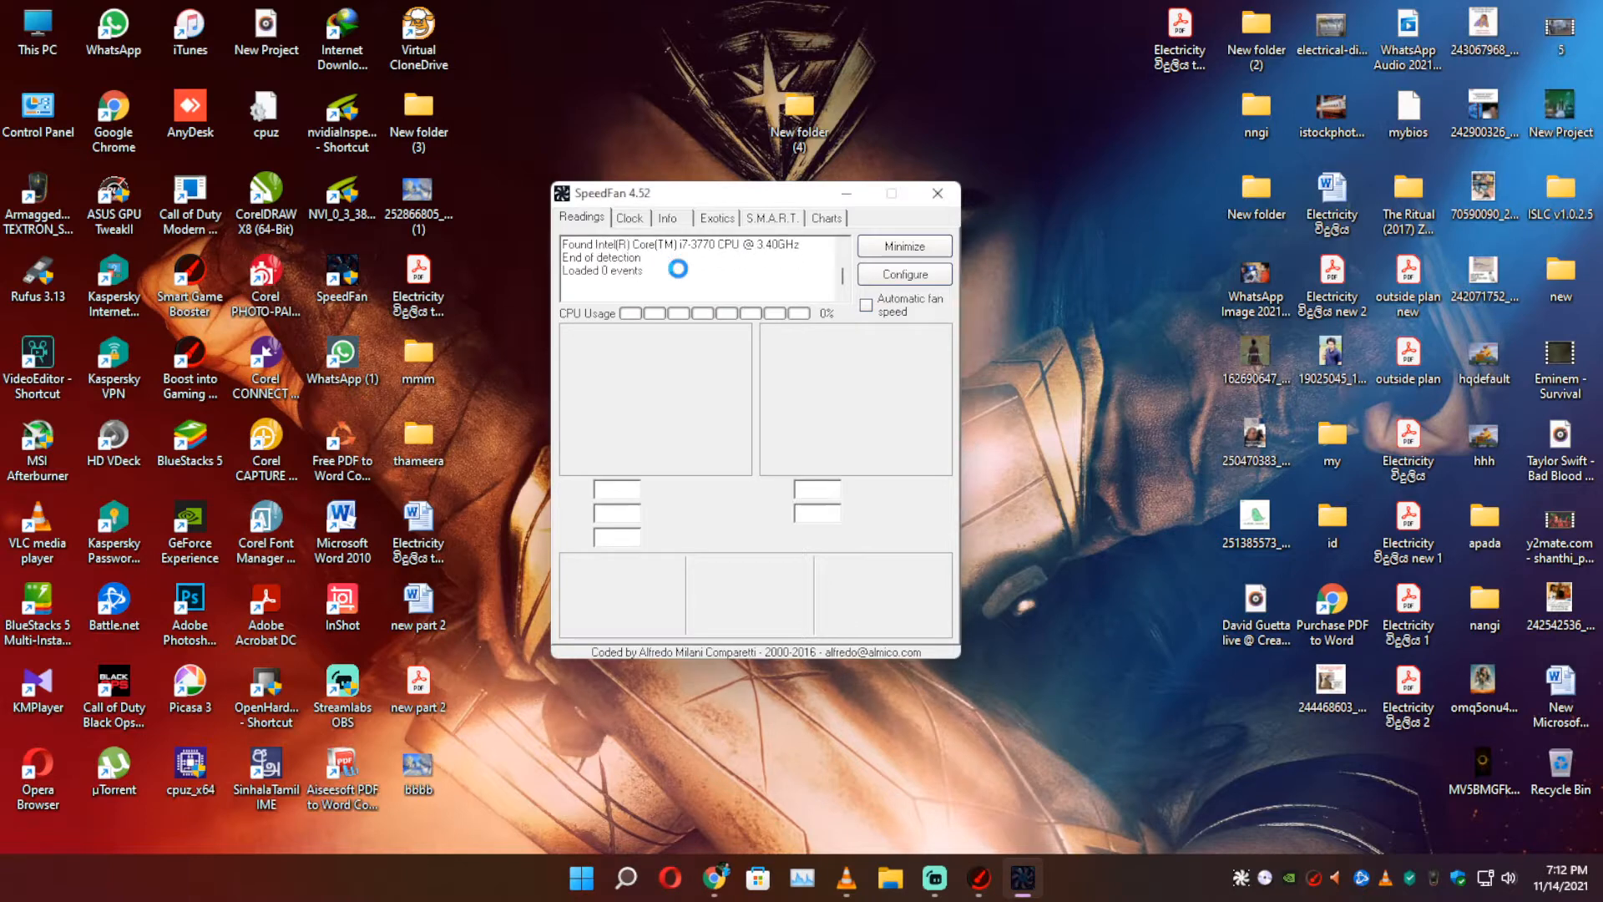
pyautogui.click(903, 274)
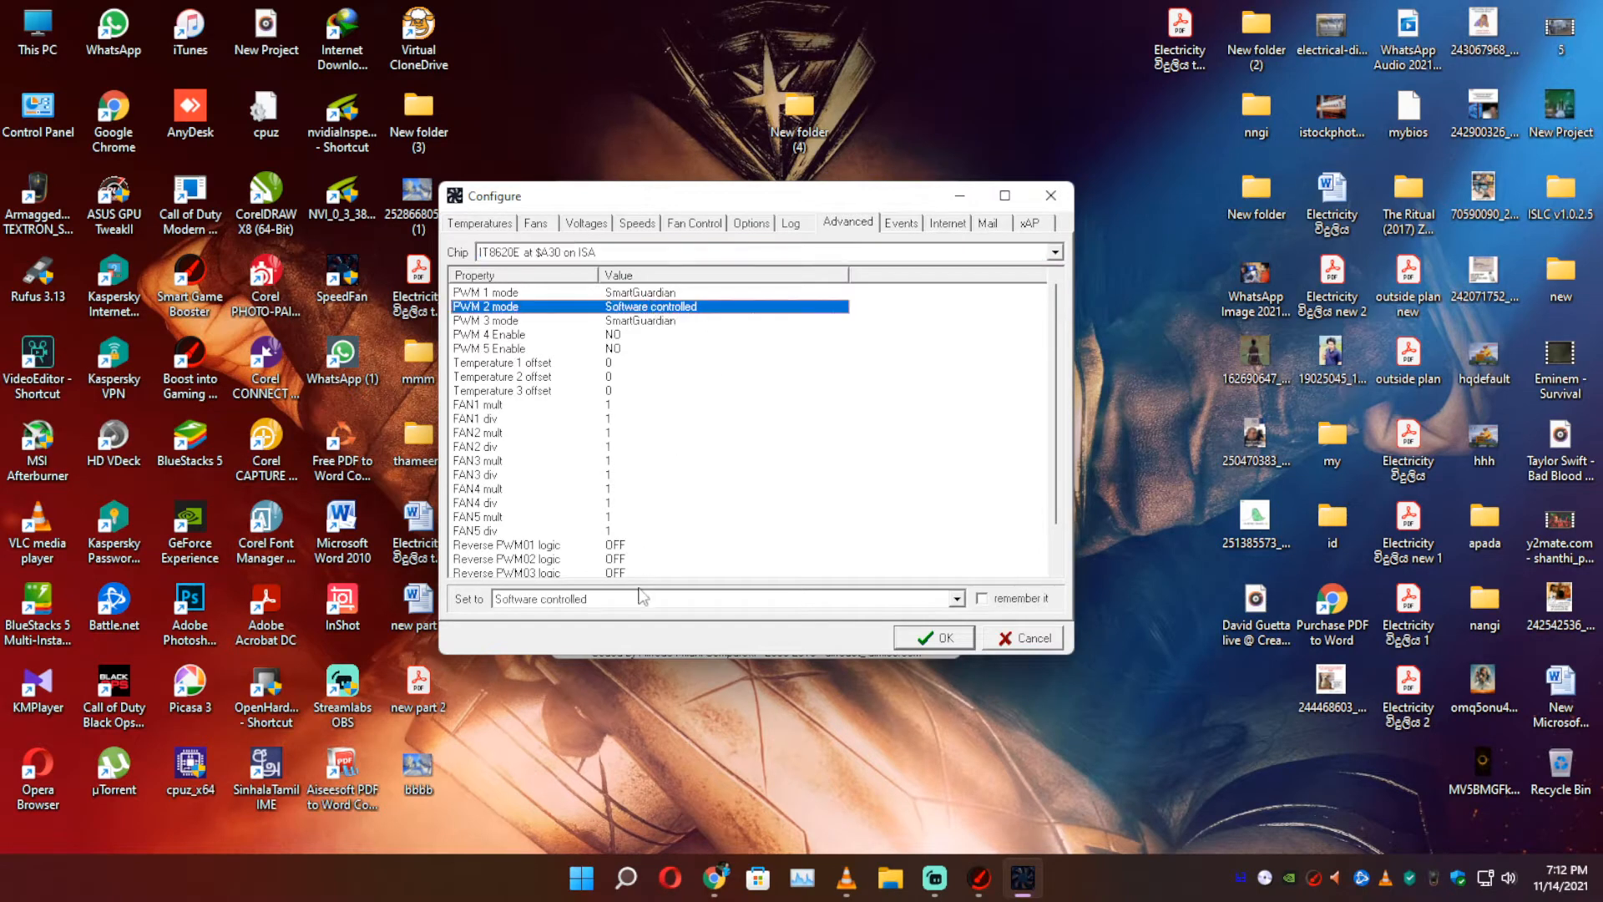
pyautogui.click(955, 598)
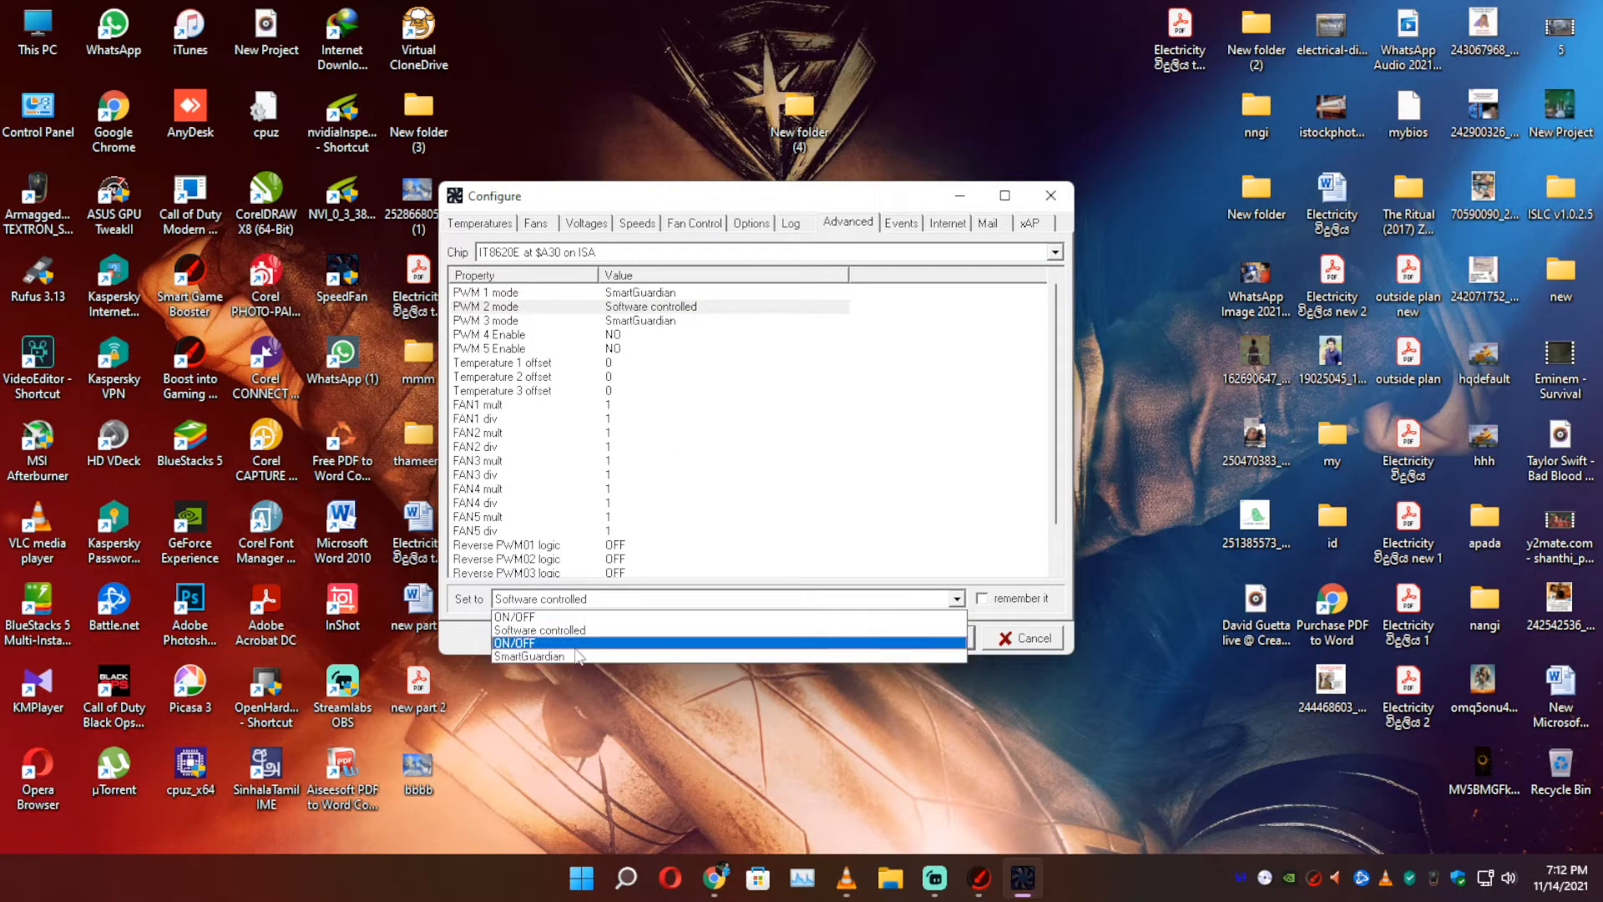
pyautogui.click(1021, 637)
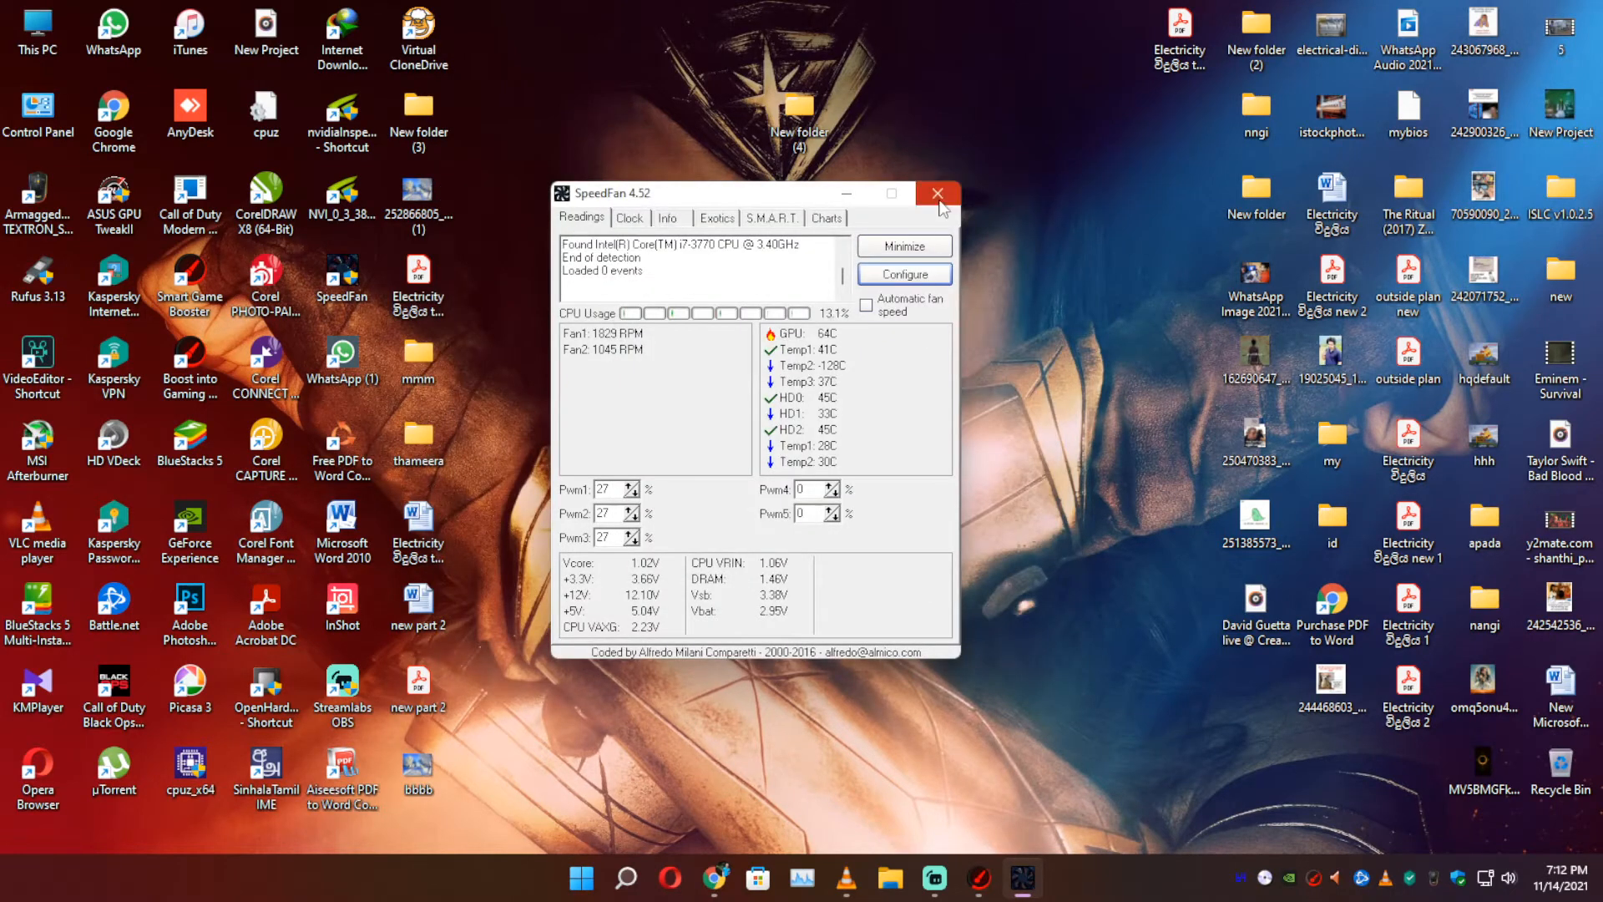
pyautogui.moveTo(938, 194)
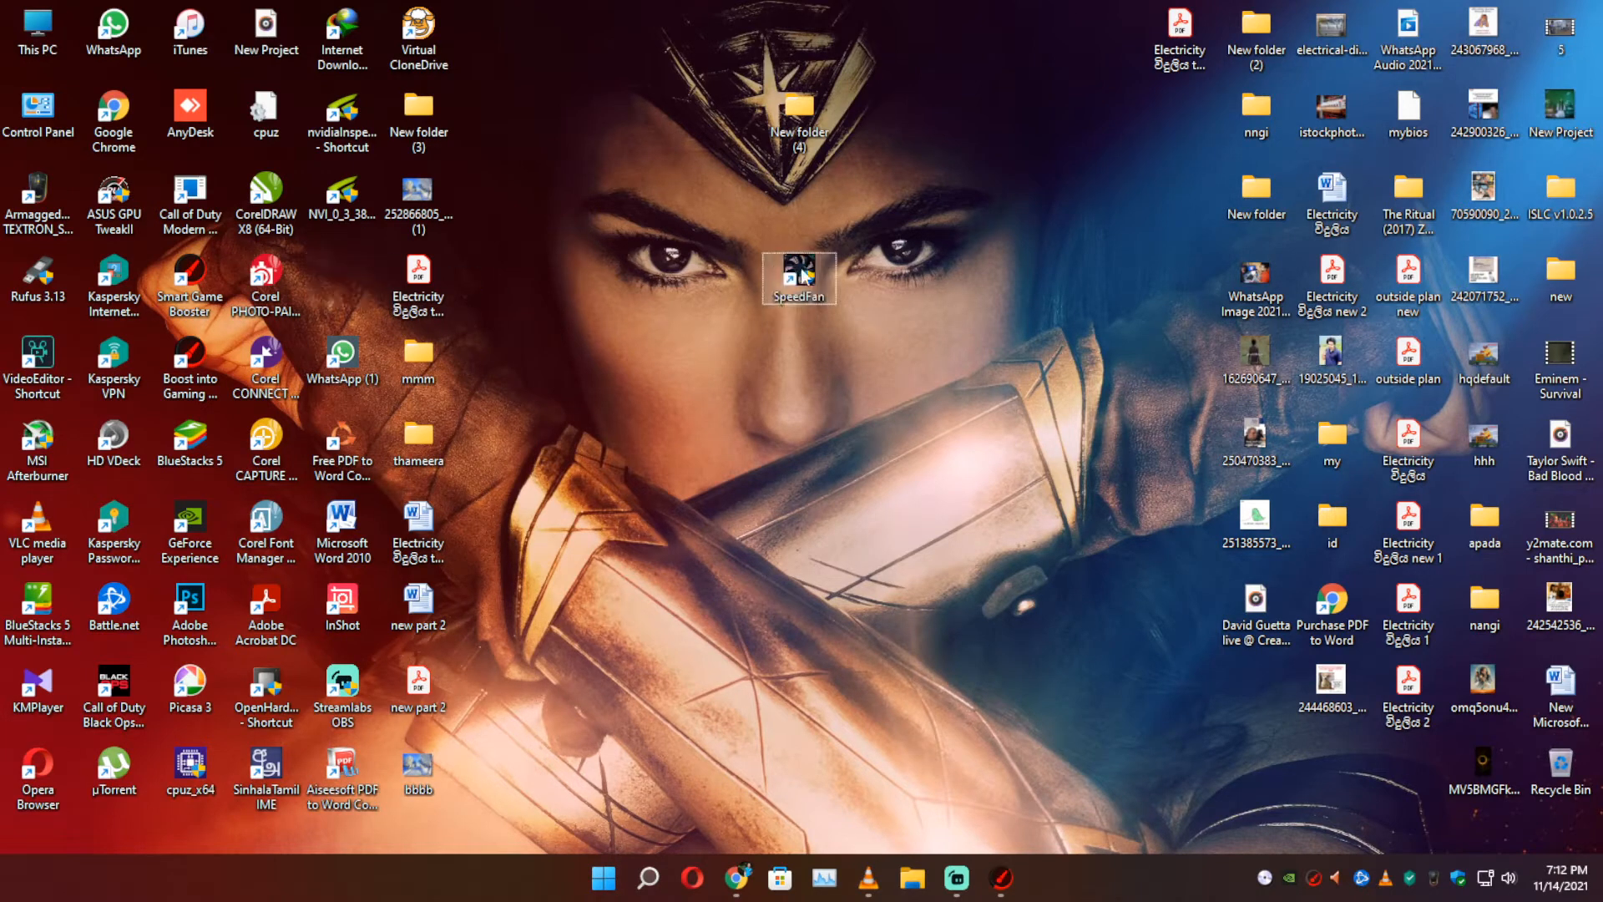
pyautogui.moveTo(958, 878)
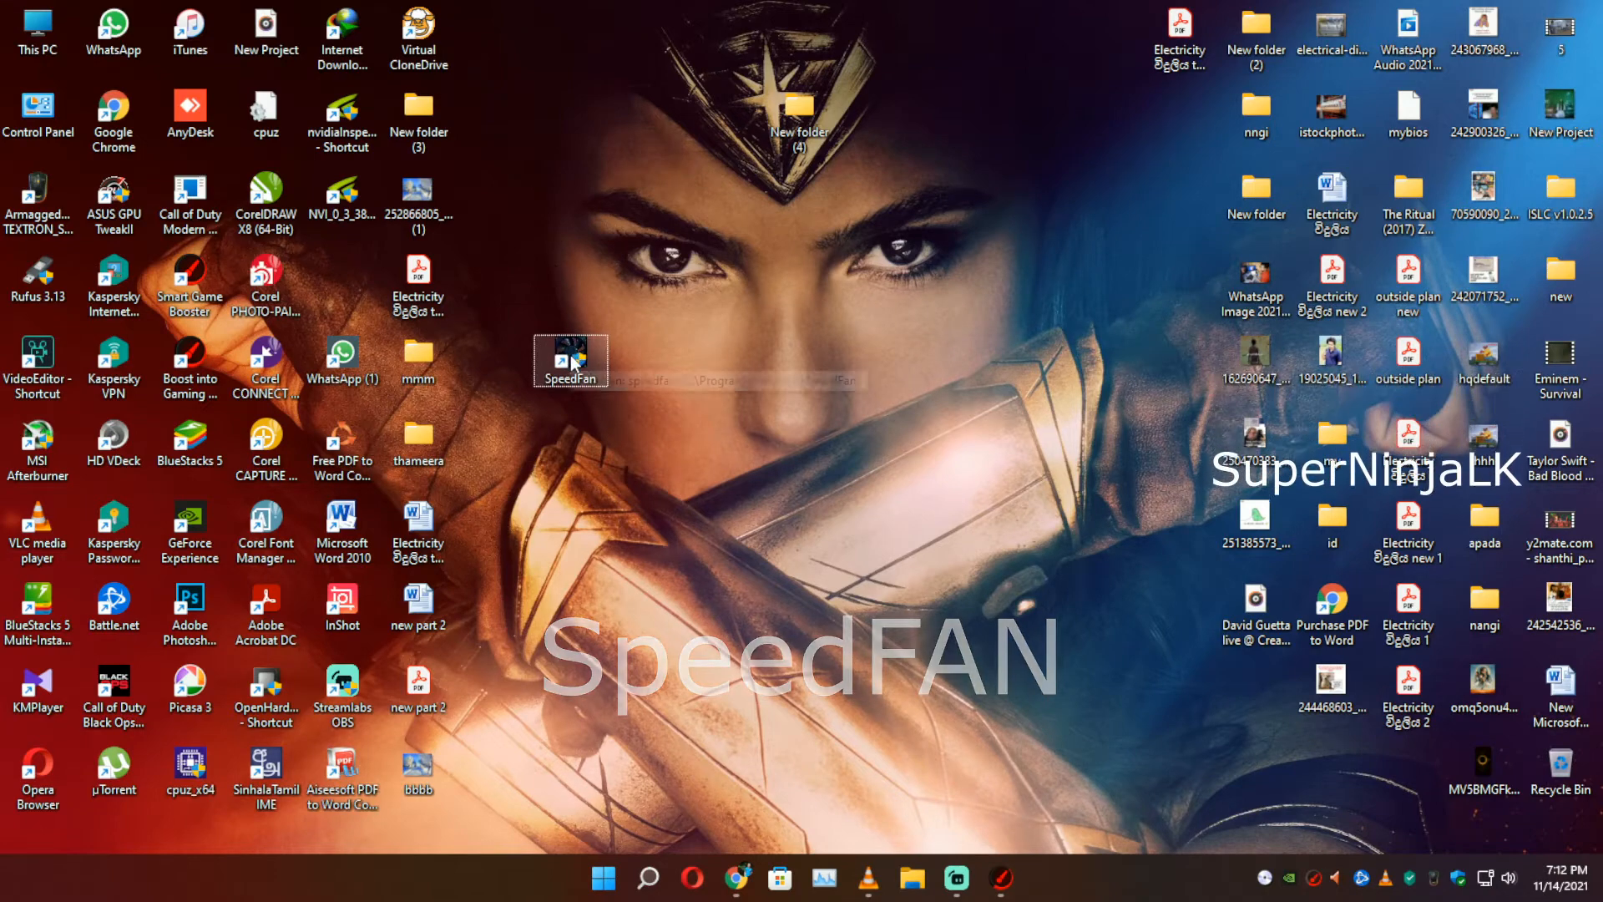
pyautogui.moveTo(614, 341)
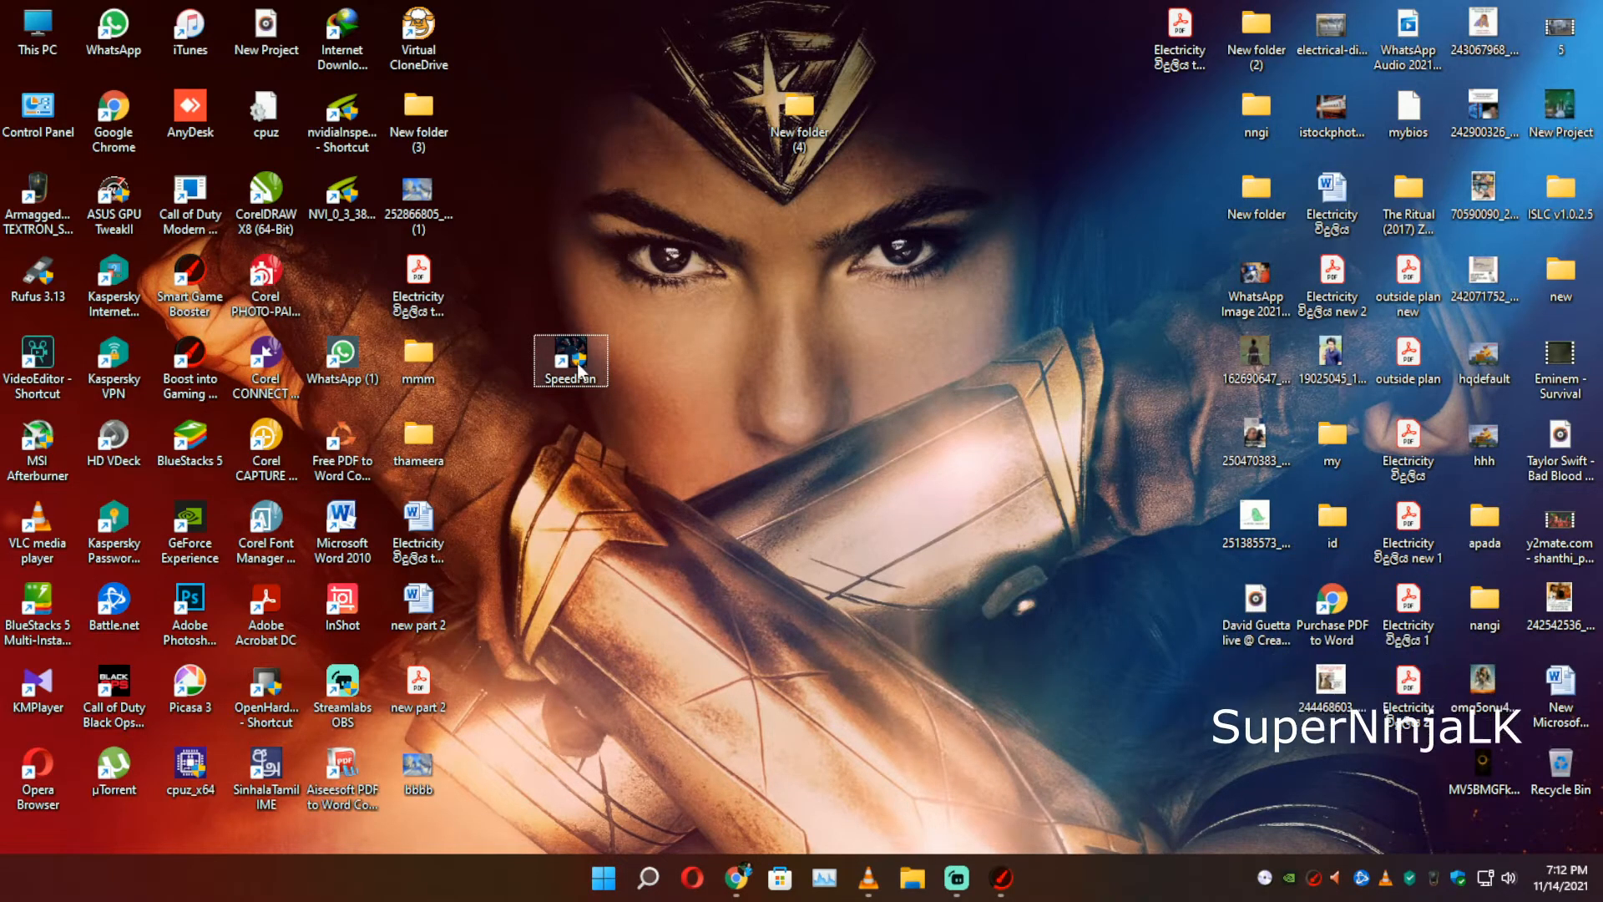
# Relaunch SpeedFan and bring up its configuration window showing temperature readings
pyautogui.doubleClick(571, 359)
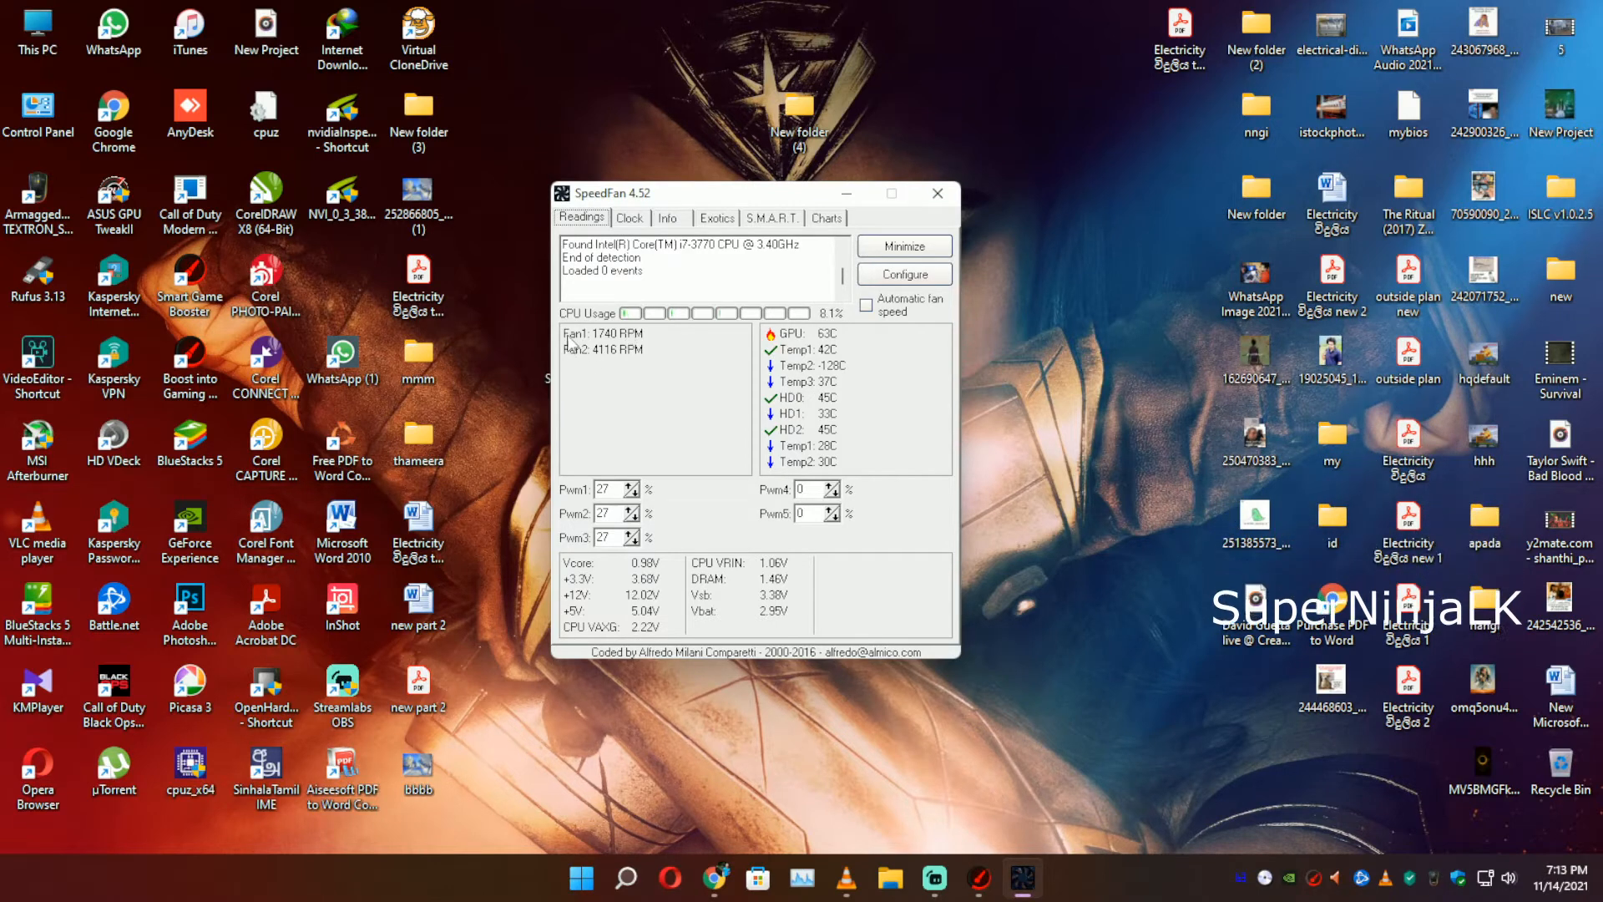
pyautogui.moveTo(660, 343)
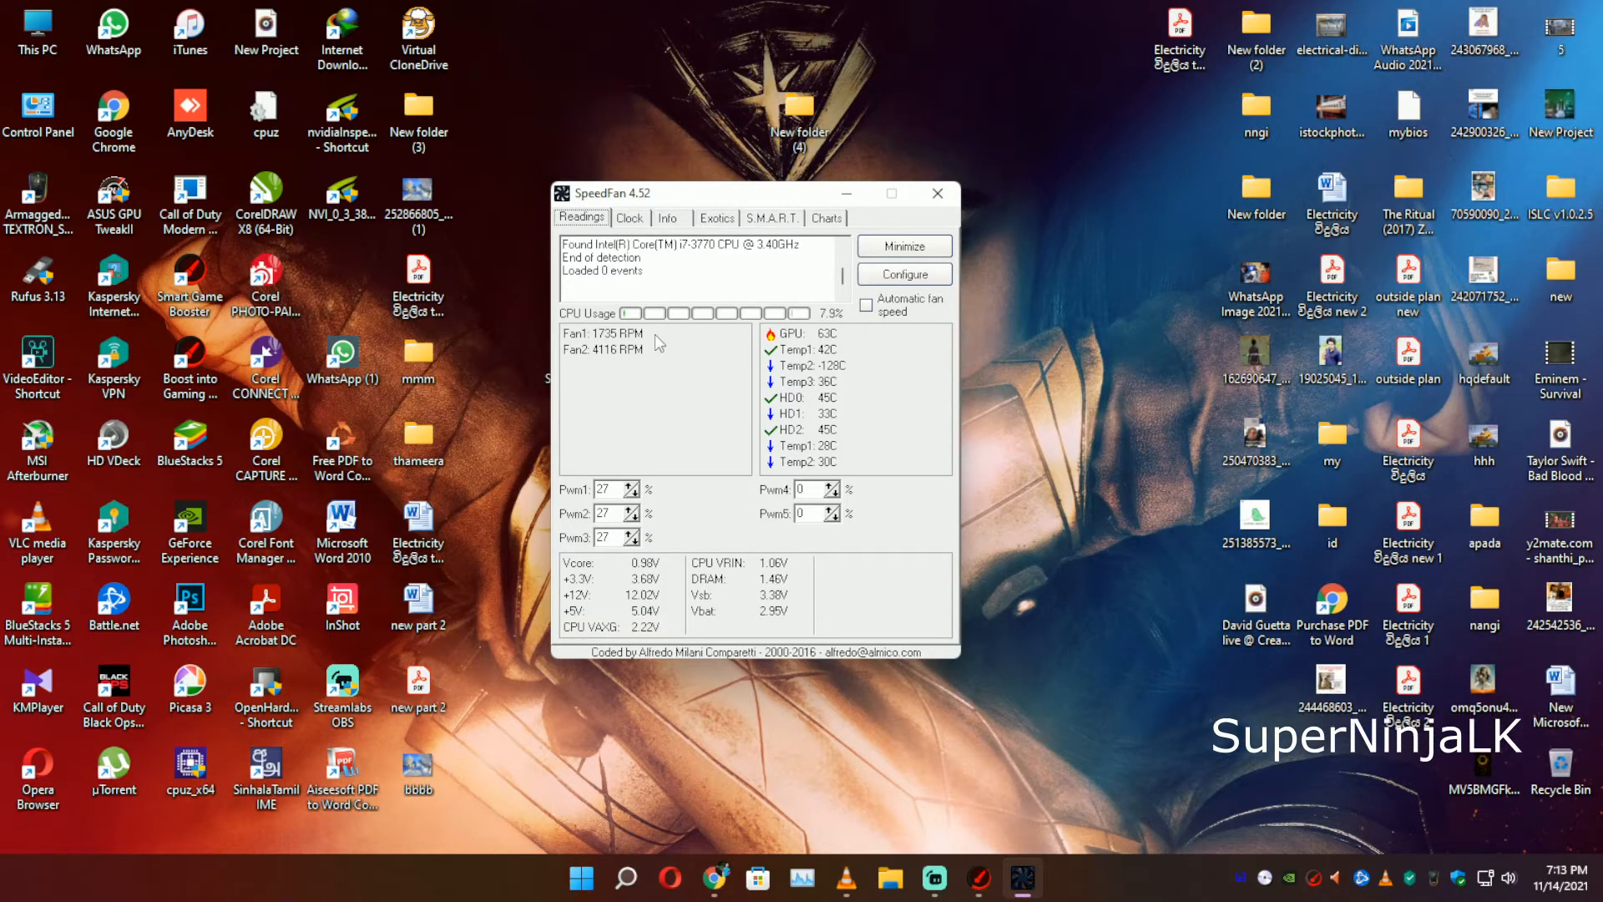
pyautogui.moveTo(603, 348)
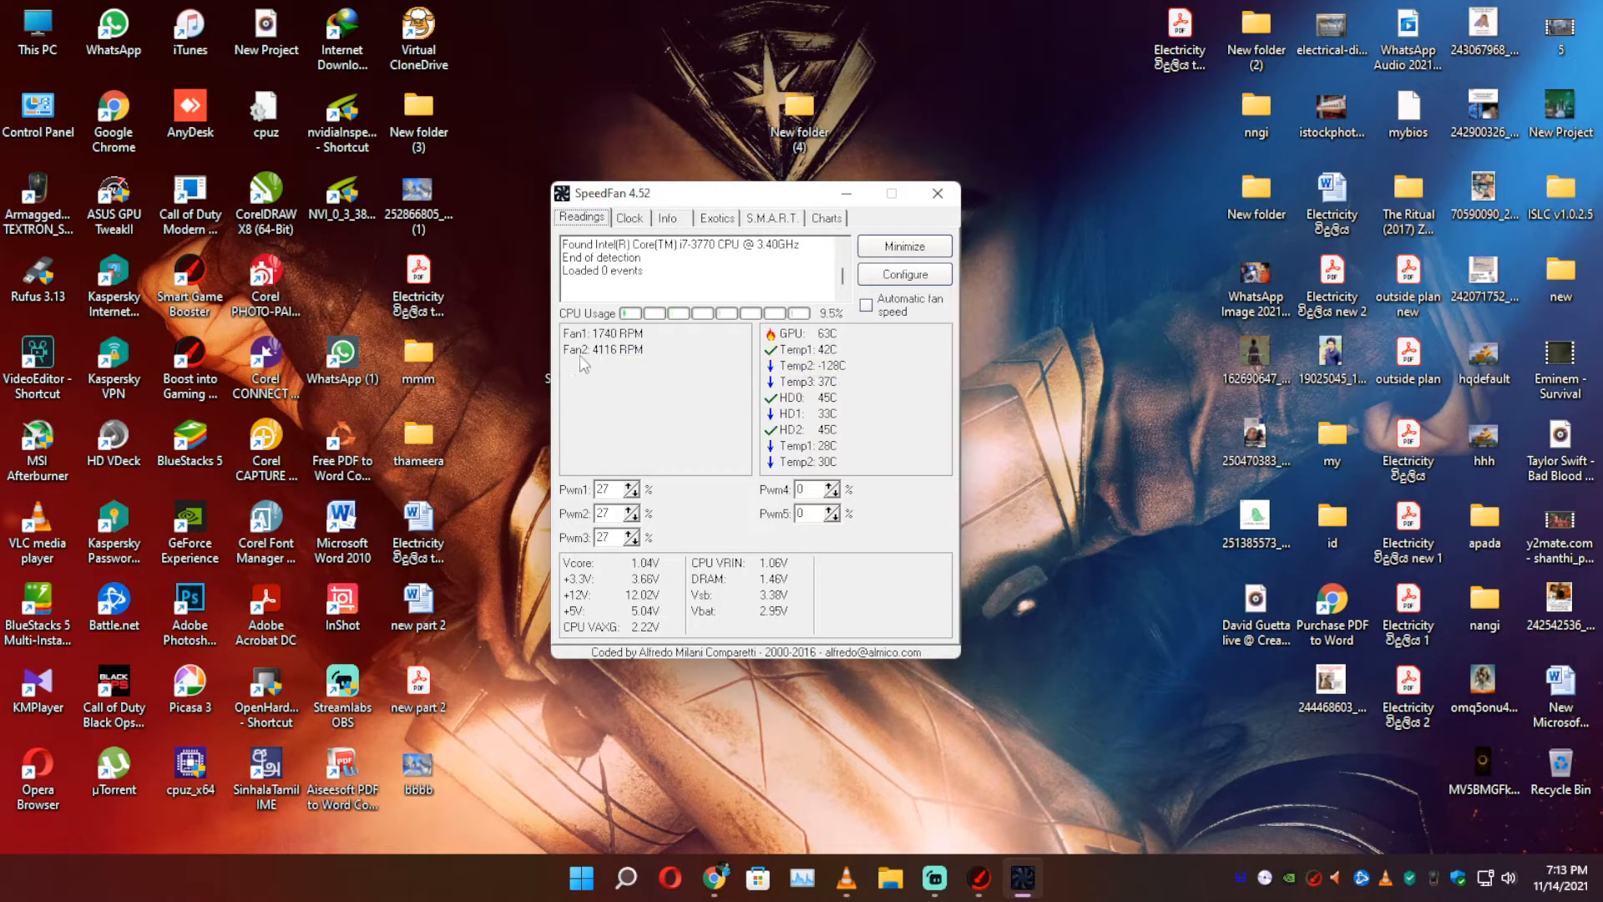
pyautogui.moveTo(601, 353)
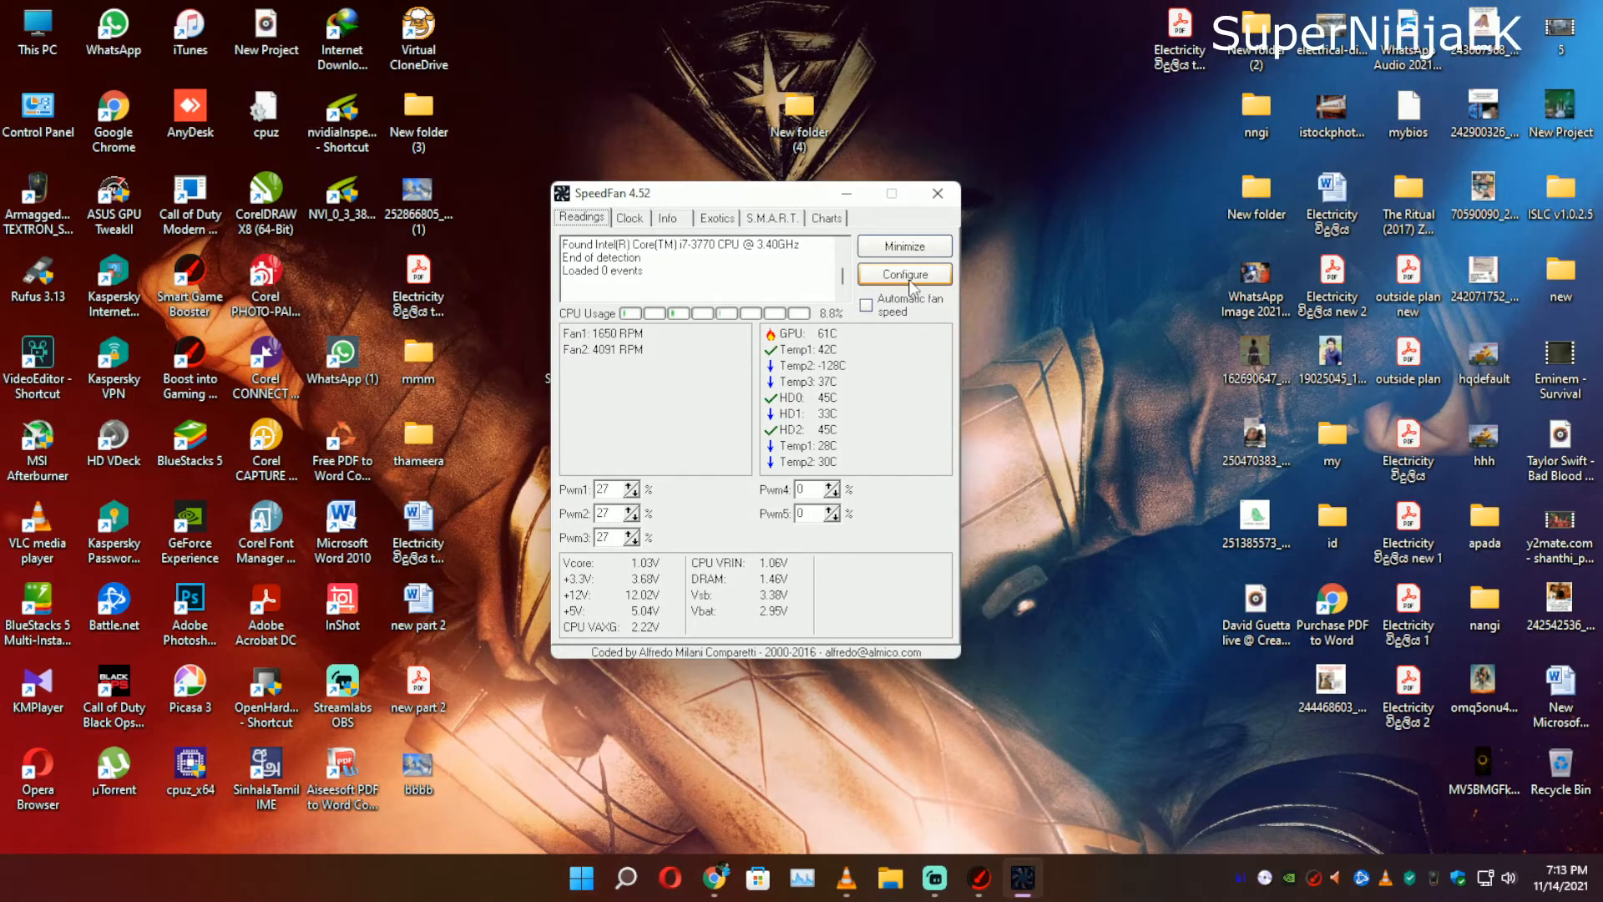
pyautogui.click(903, 274)
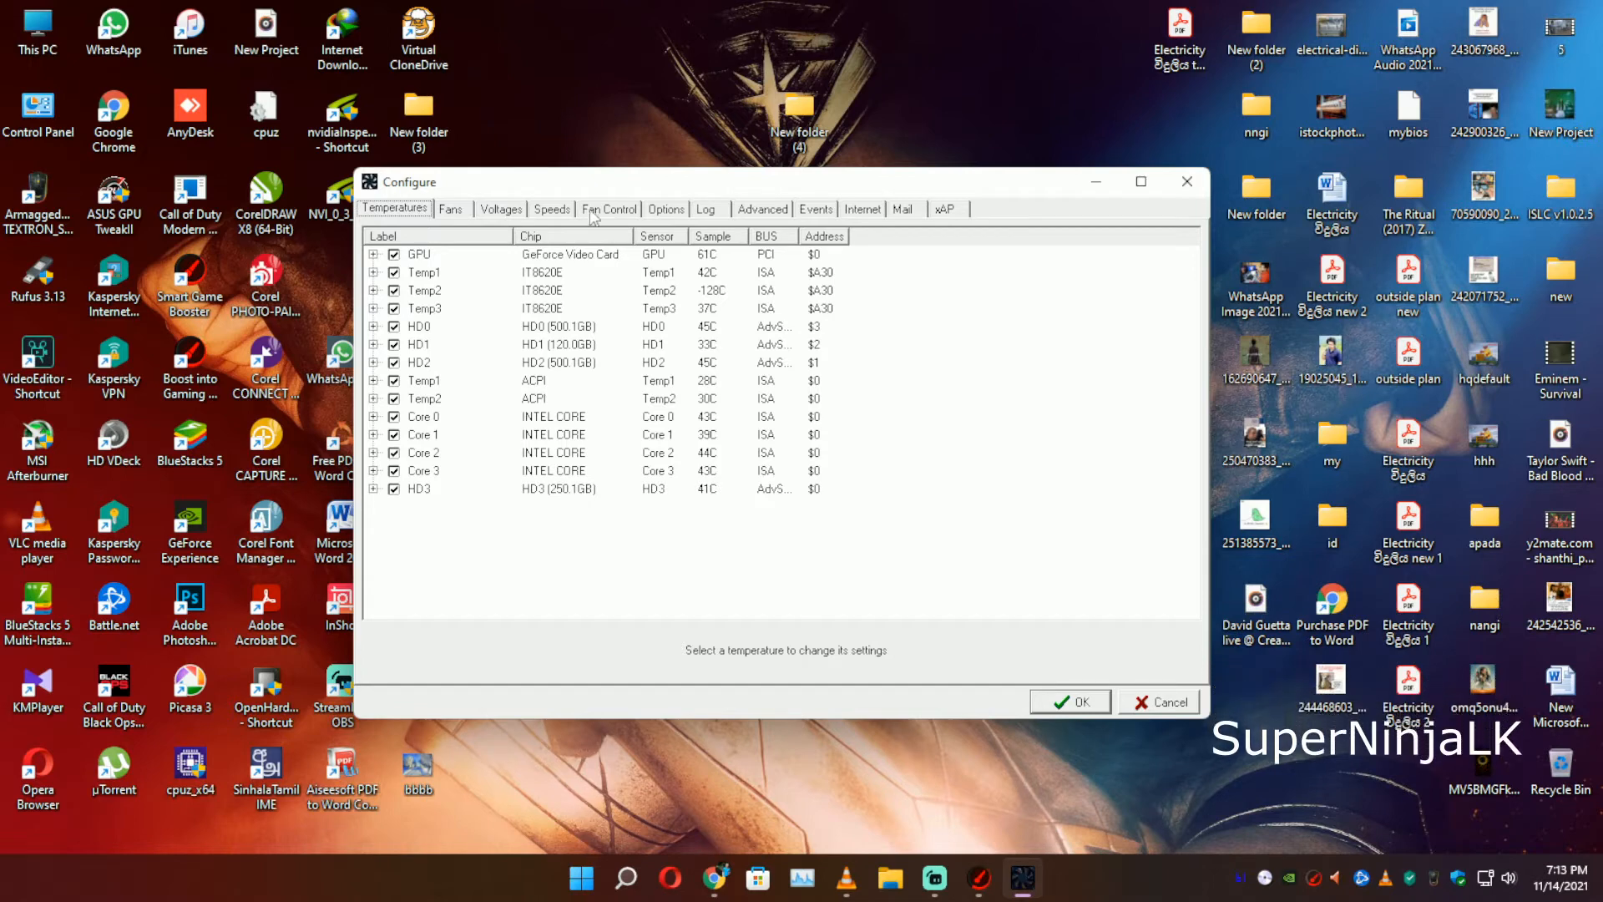
# Switch the Configure window to the Advanced page
pyautogui.click(761, 209)
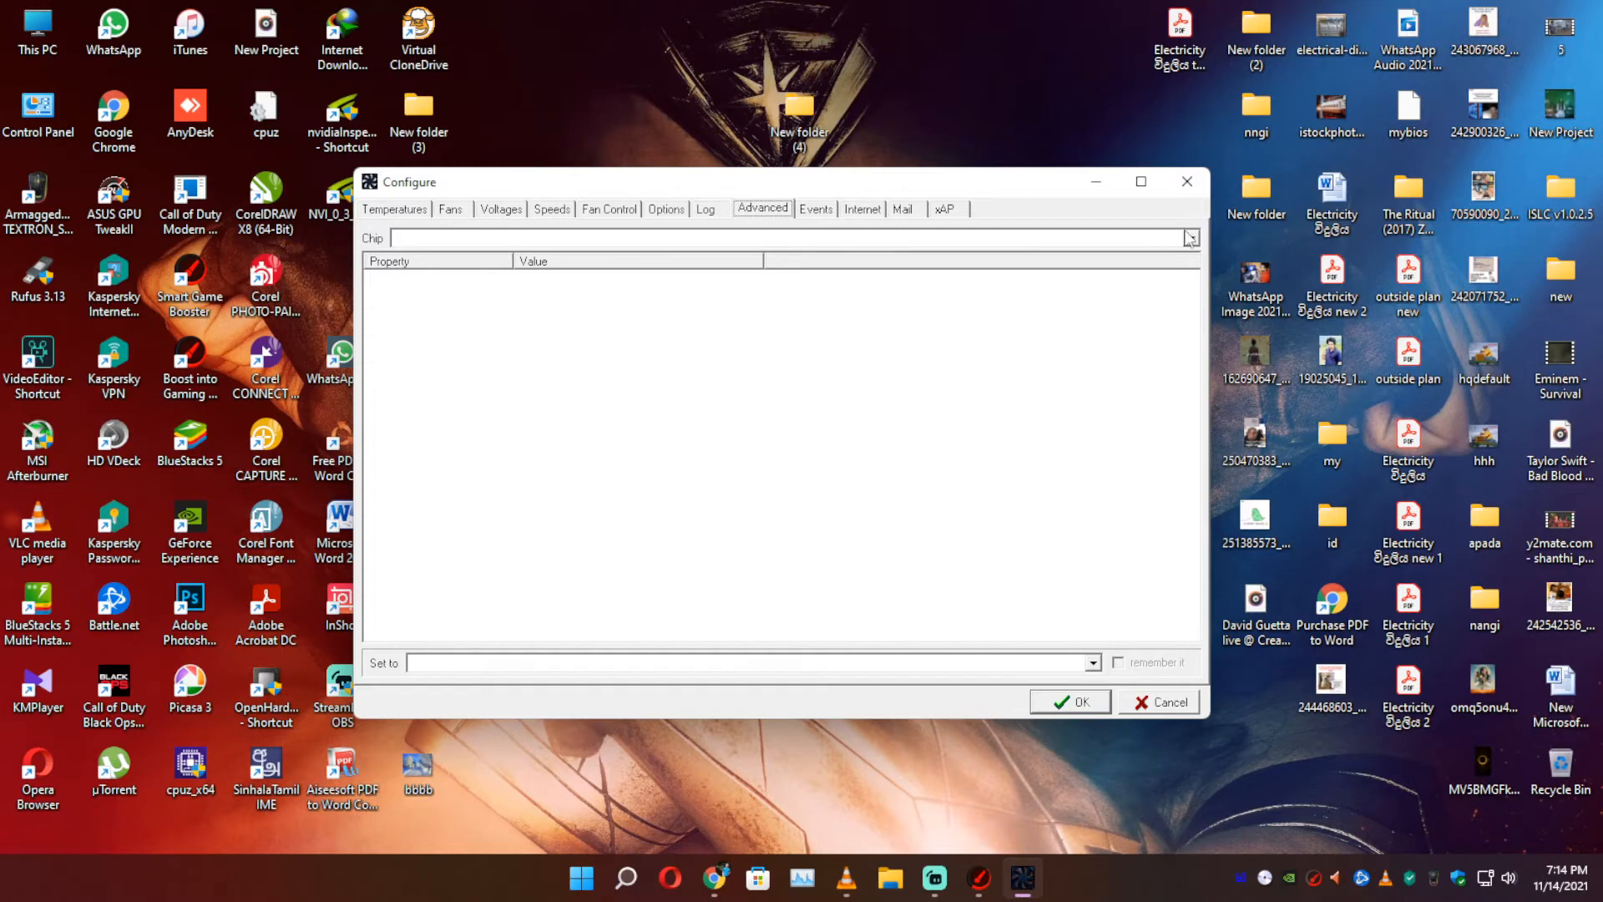
# Select the IT8620E at $A30 on ISA chip from the Chip list
pyautogui.click(1188, 238)
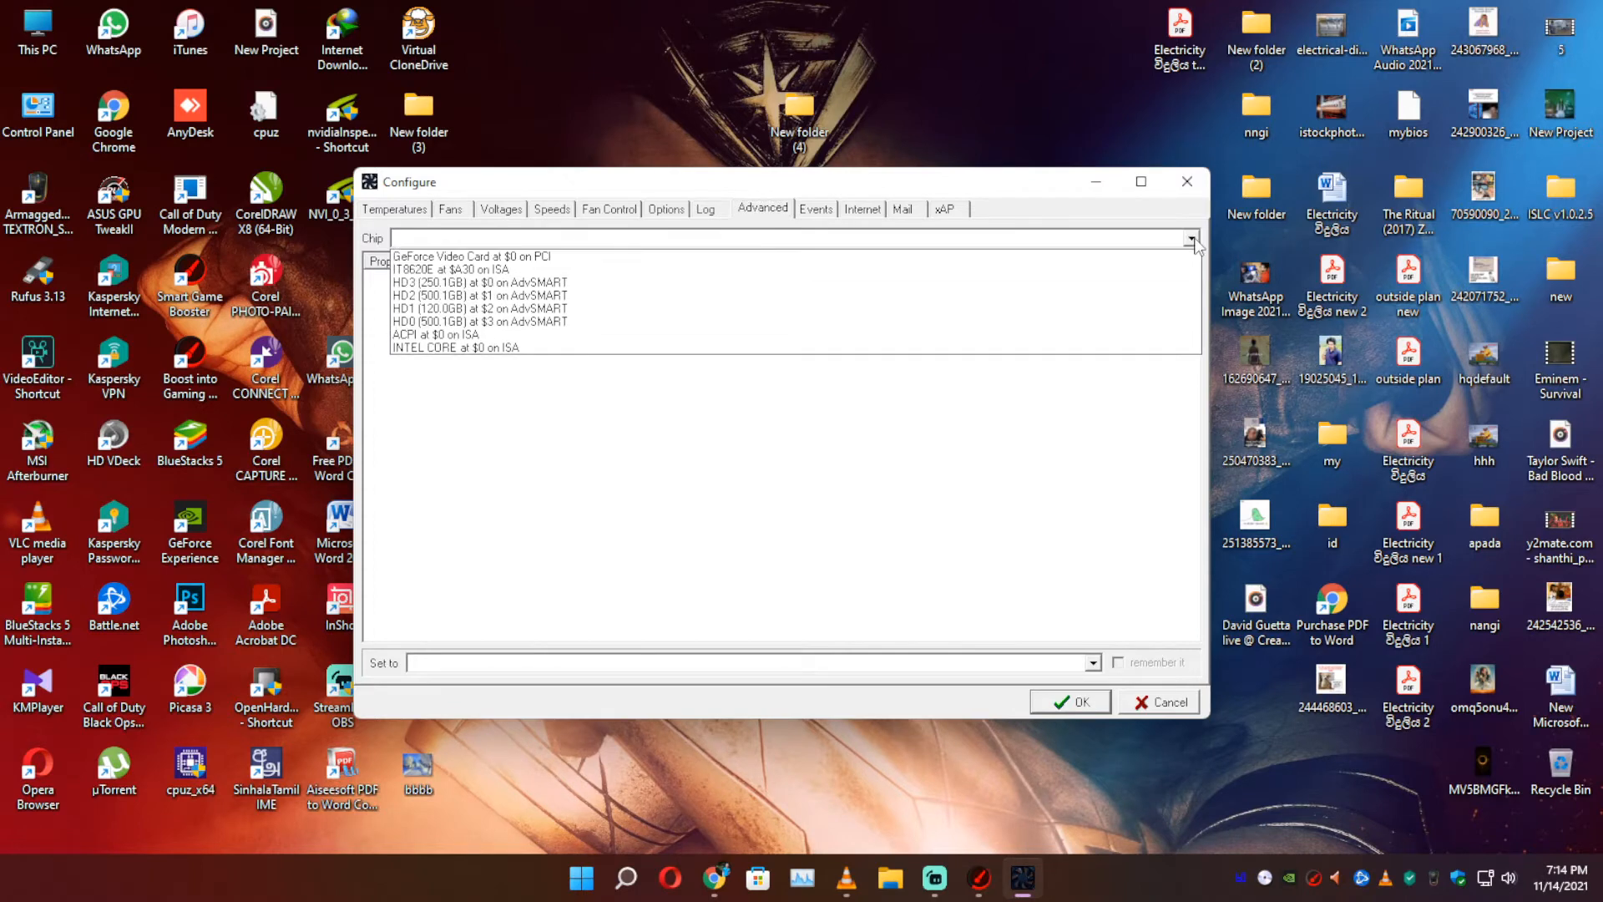
pyautogui.moveTo(588, 250)
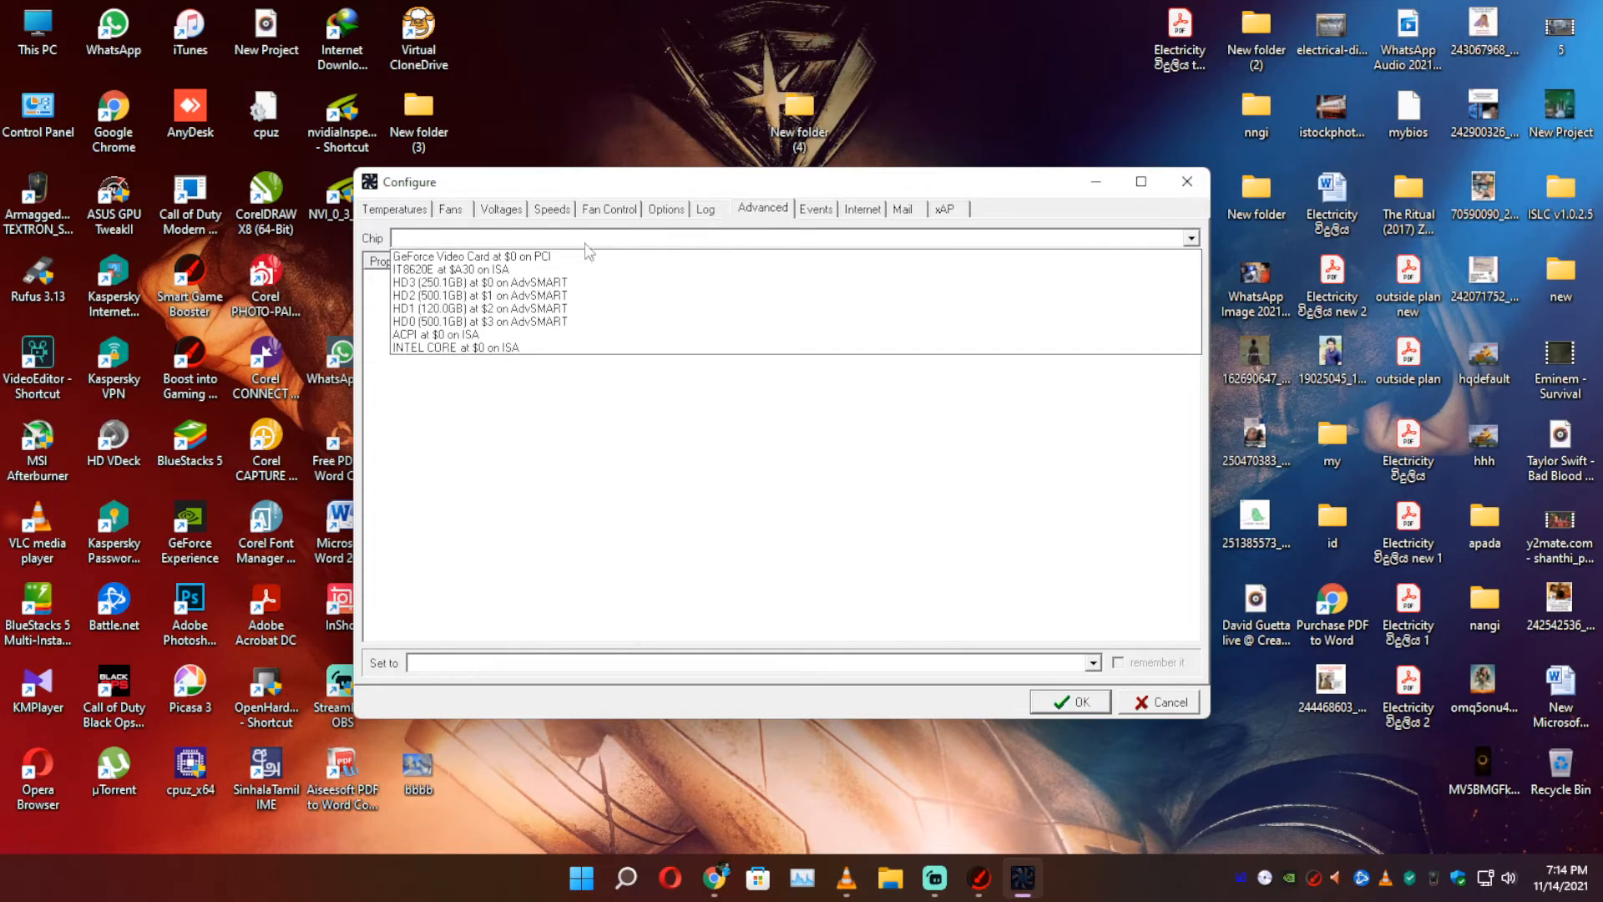
pyautogui.click(450, 269)
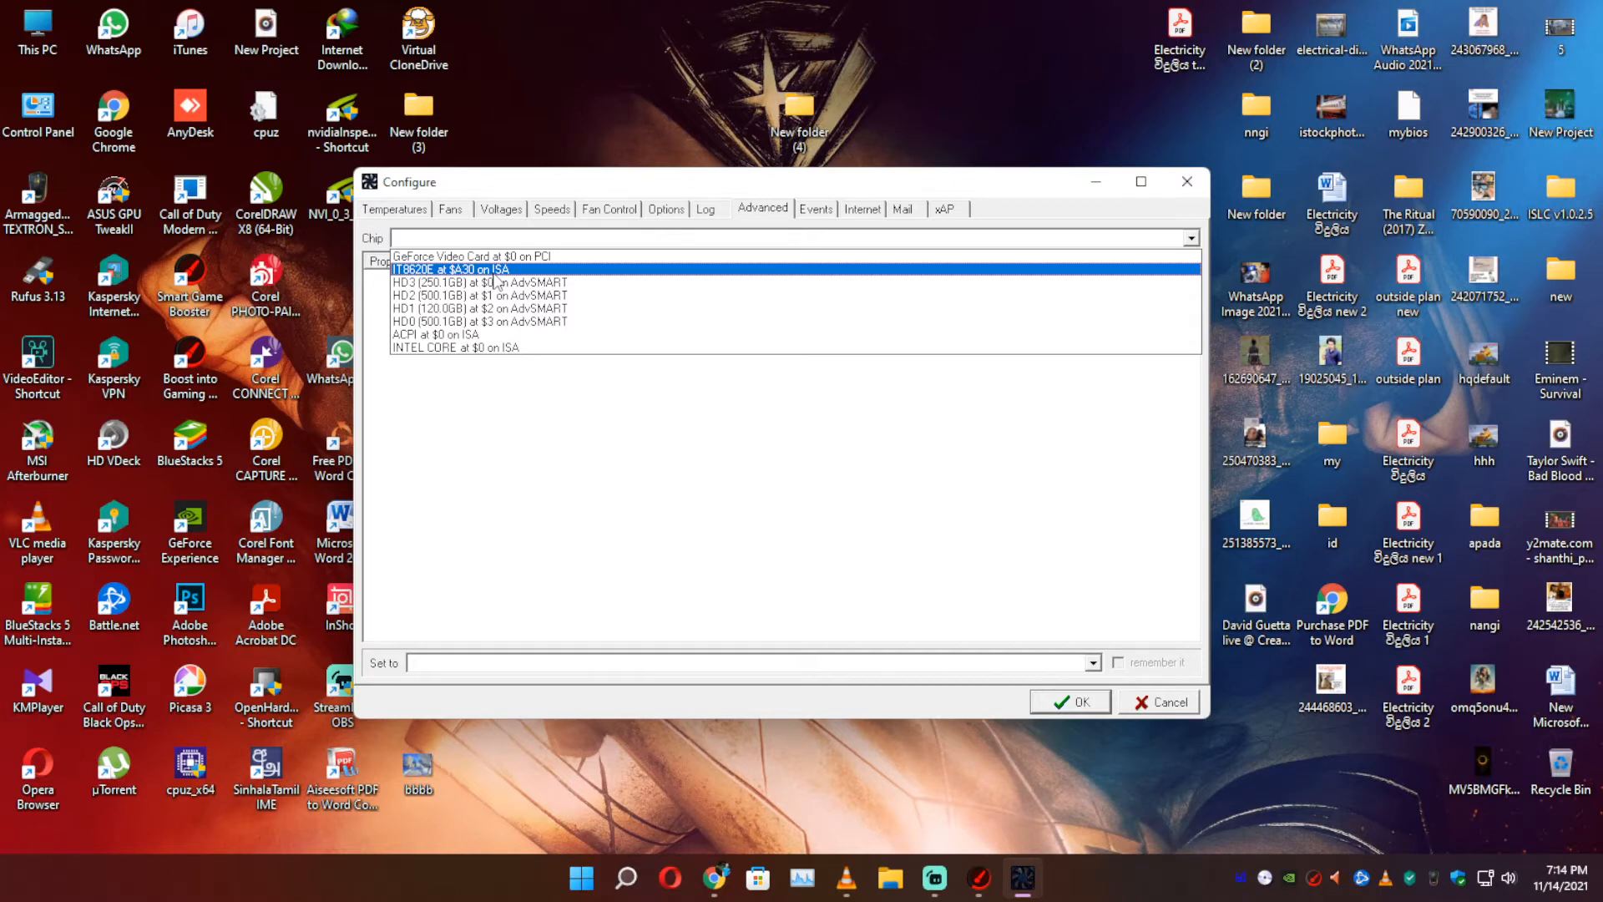
pyautogui.click(450, 269)
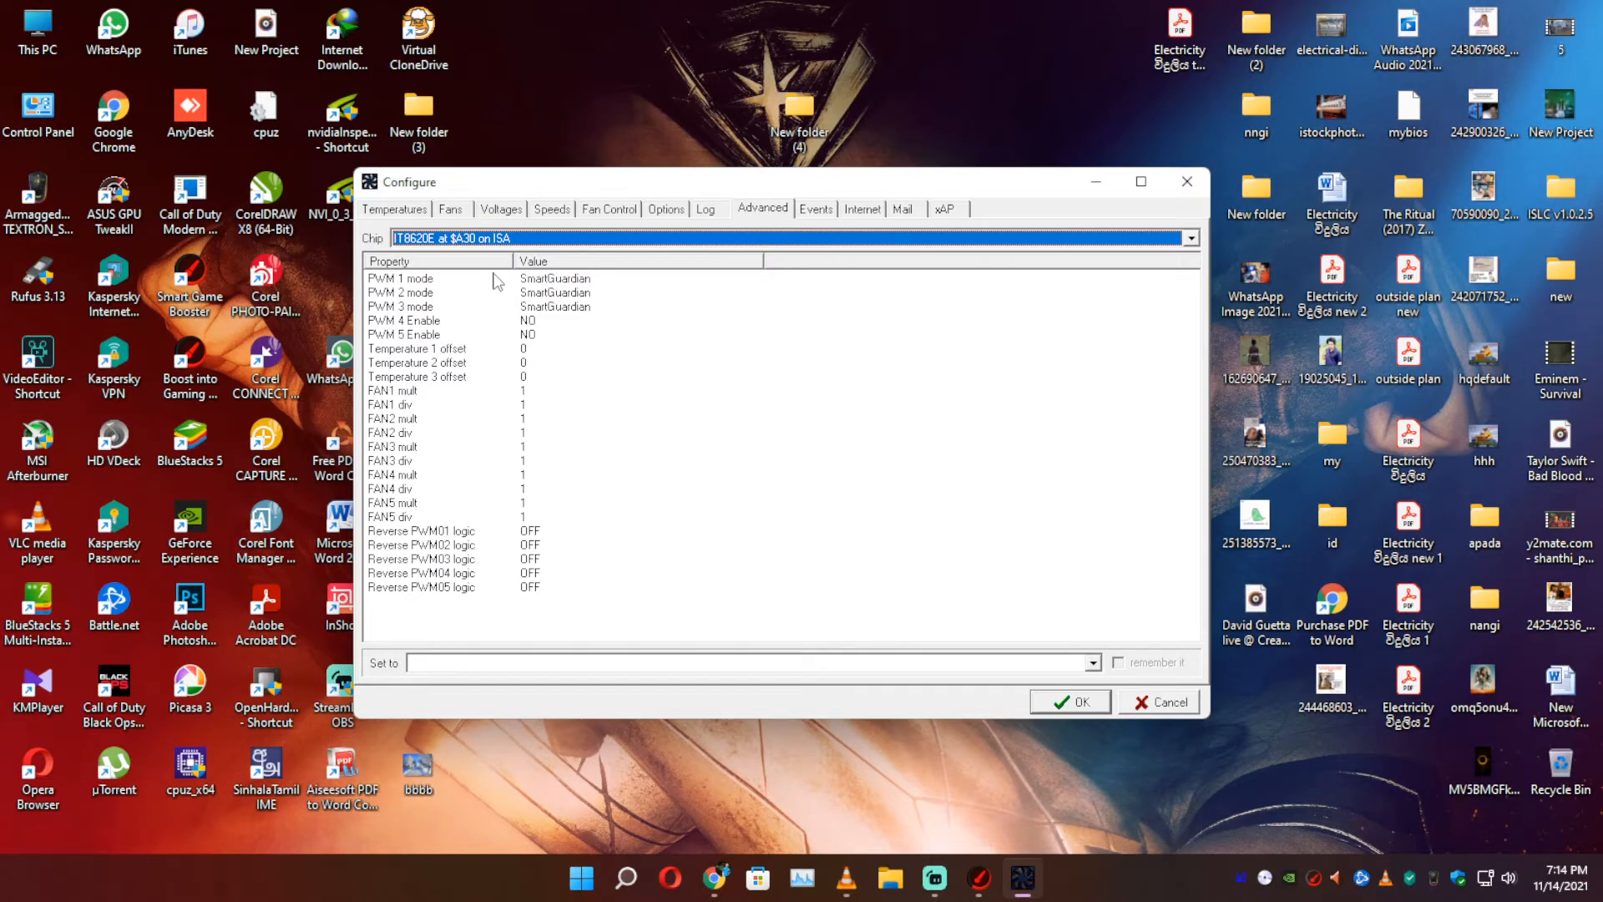
pyautogui.moveTo(424, 417)
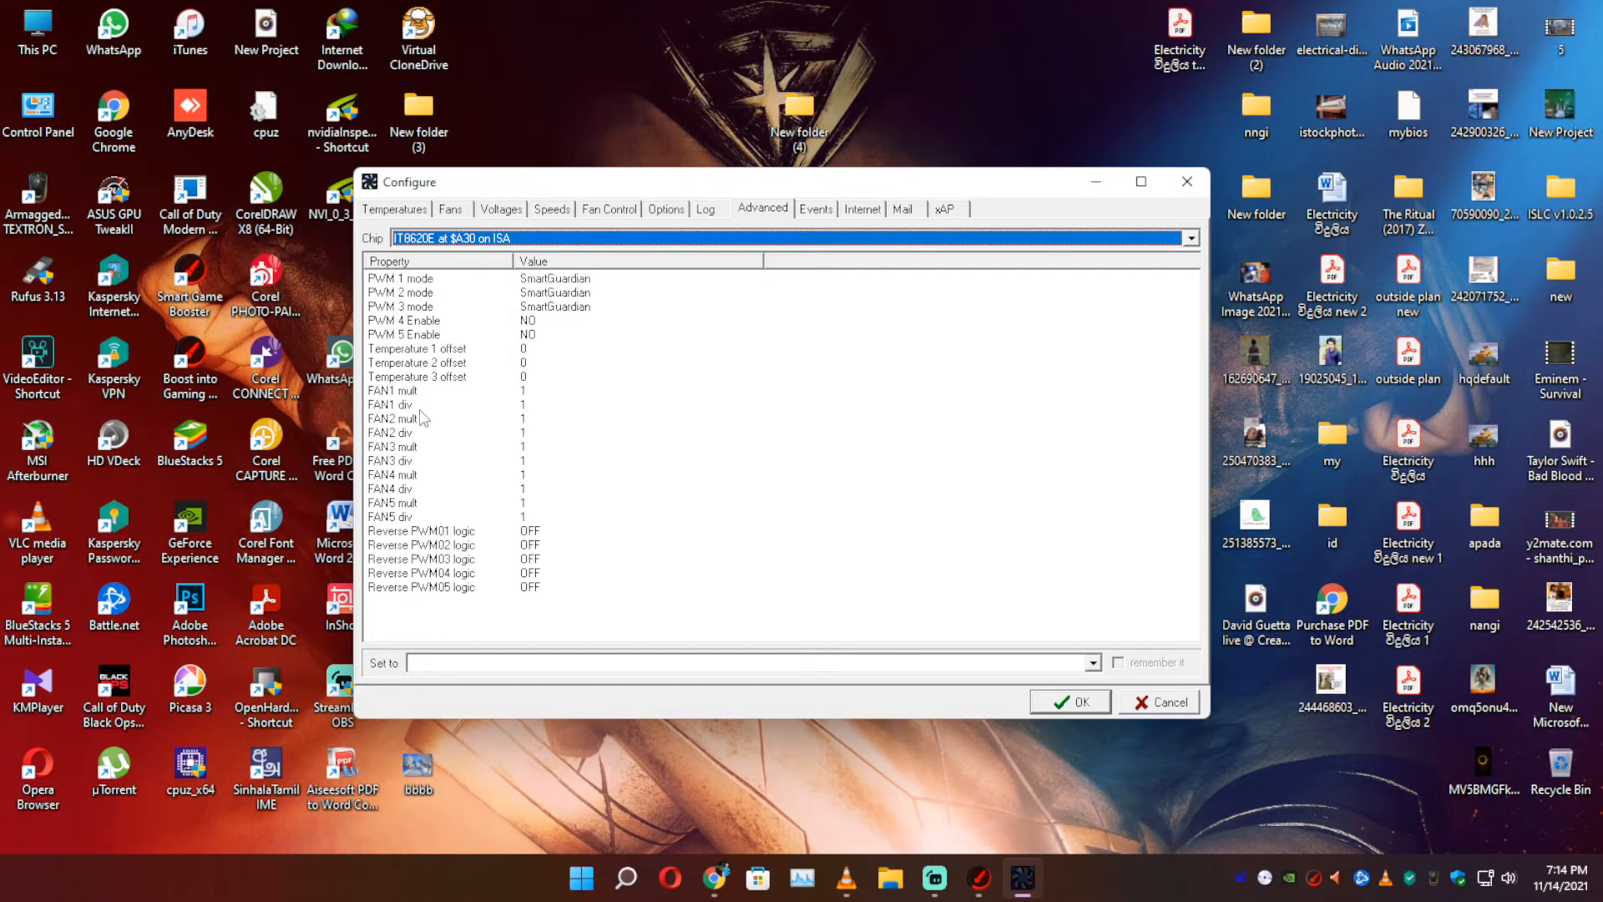
pyautogui.moveTo(437, 462)
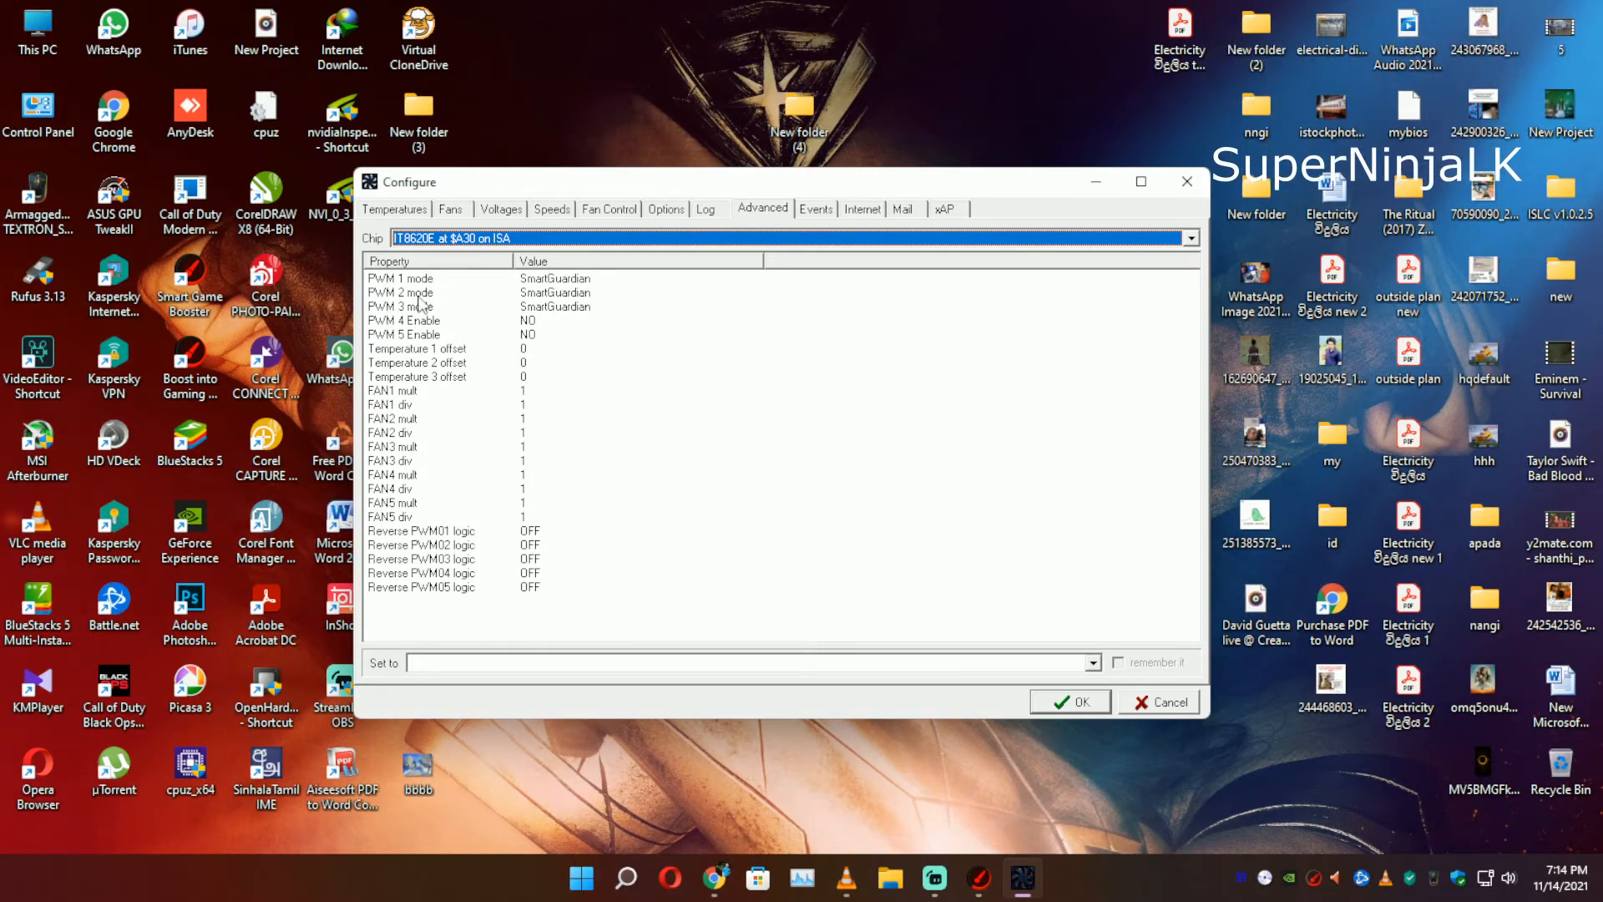
# Change PWM 2 mode from SmartGuardian to Software controlled
pyautogui.click(401, 292)
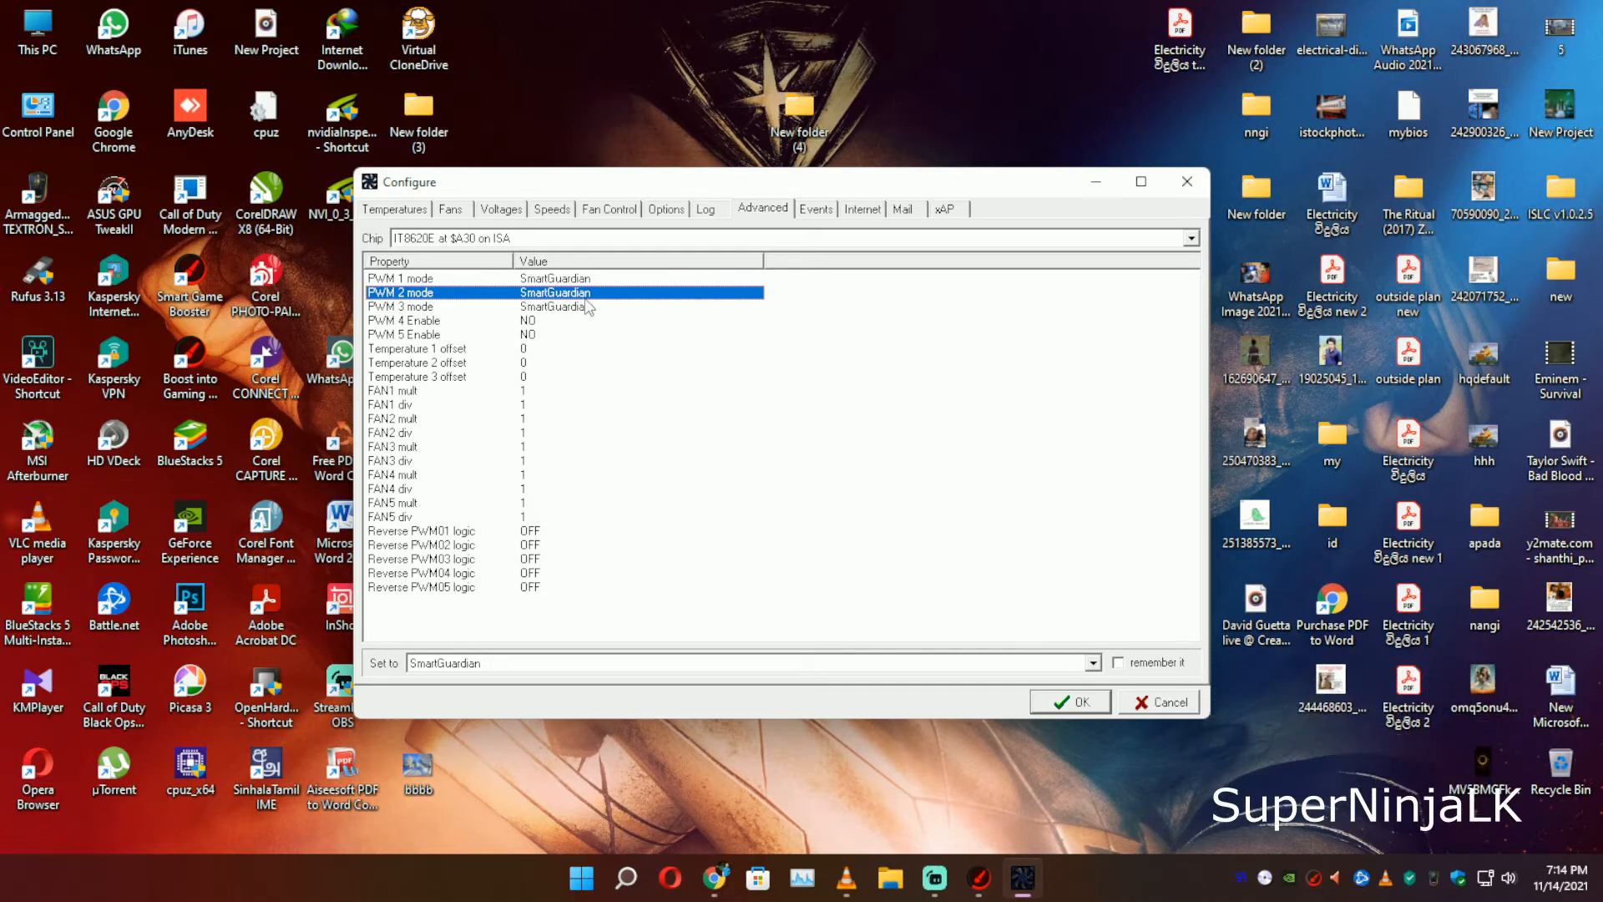
pyautogui.moveTo(524, 641)
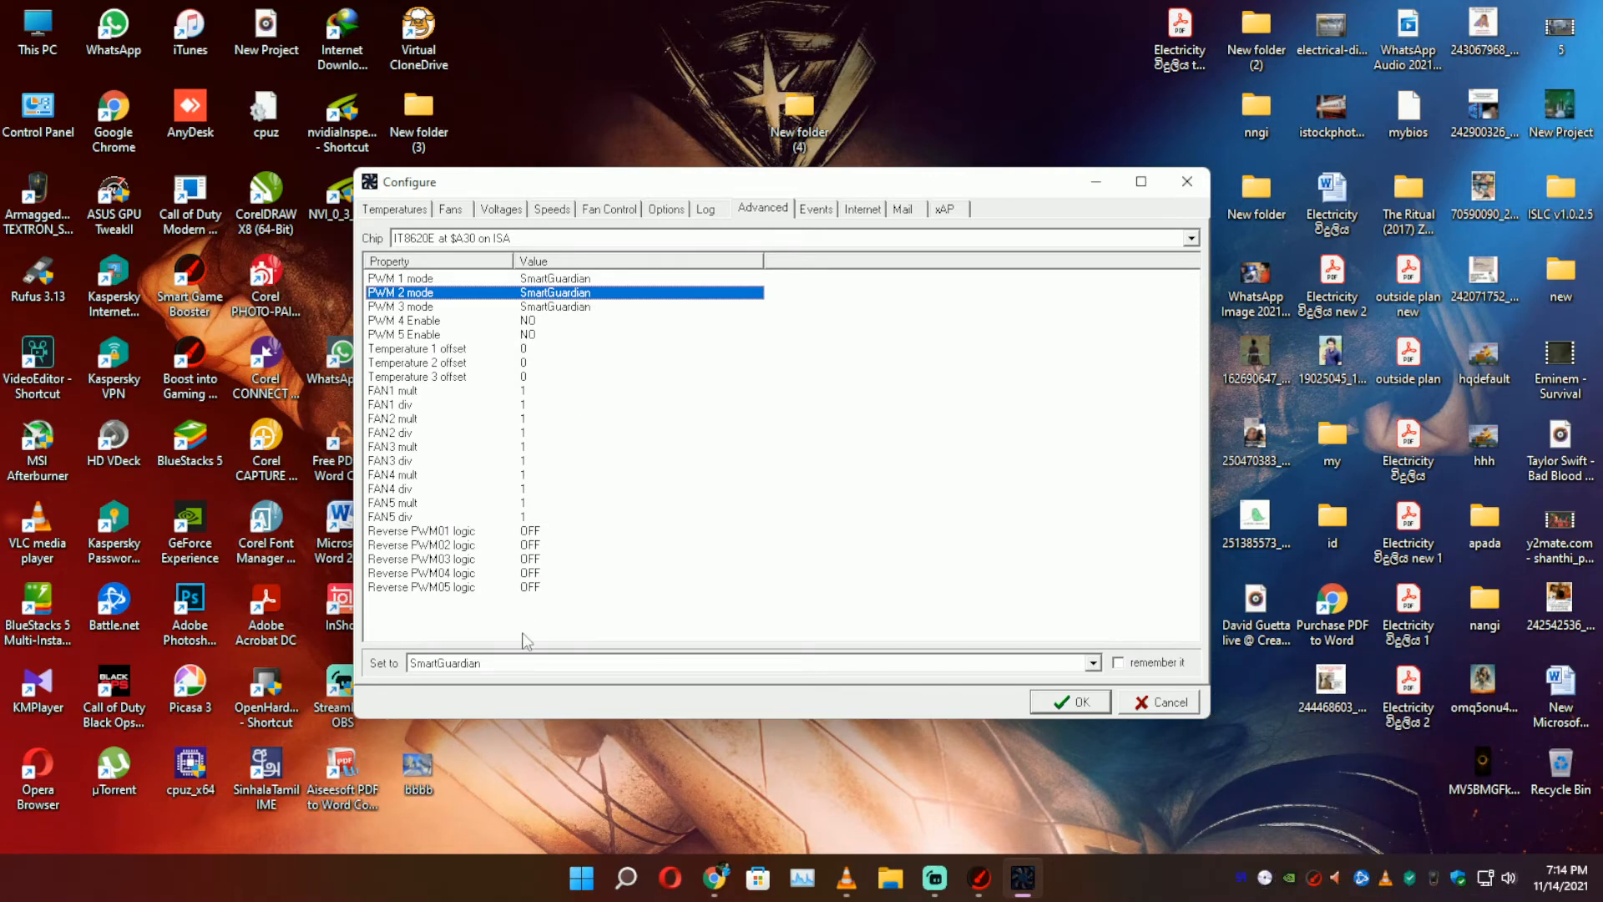
pyautogui.click(1092, 662)
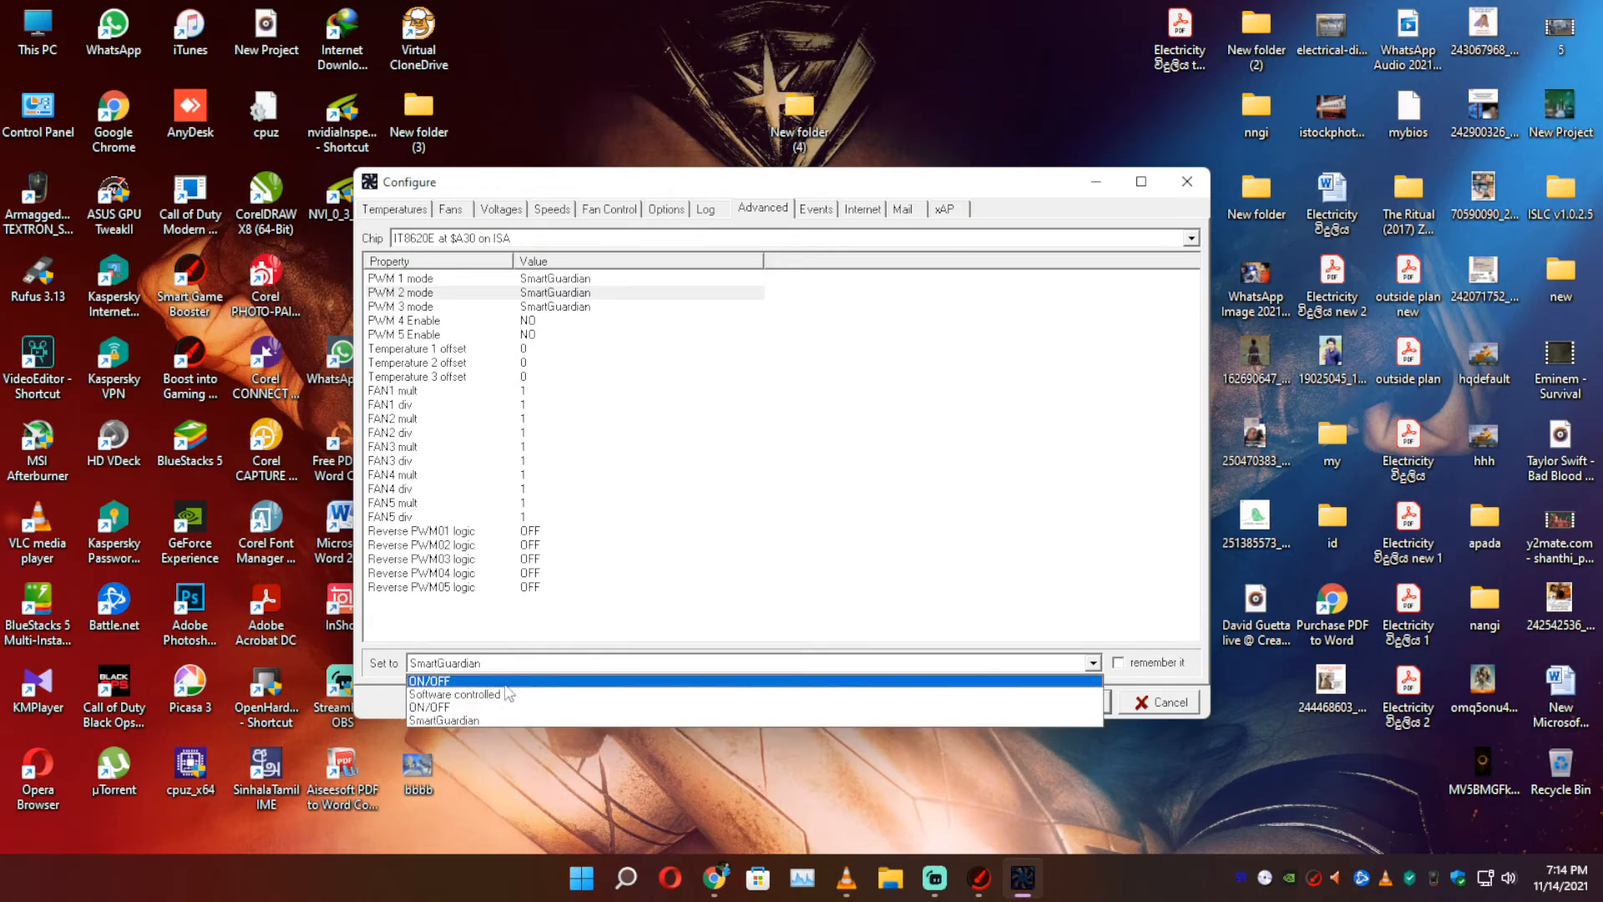
pyautogui.moveTo(453, 694)
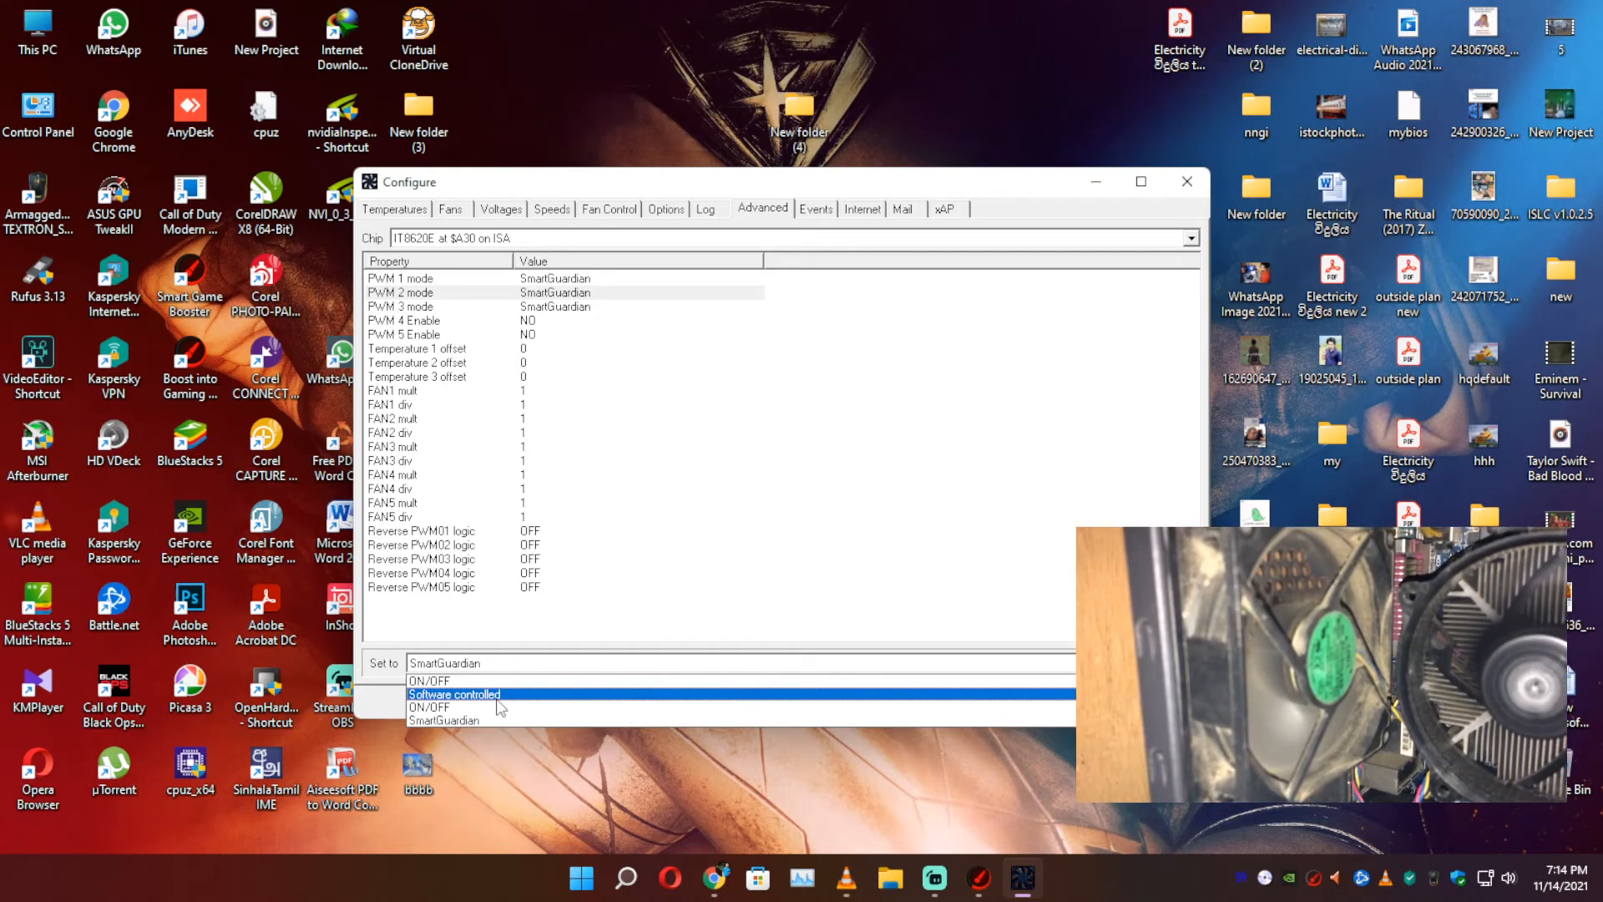
pyautogui.click(453, 694)
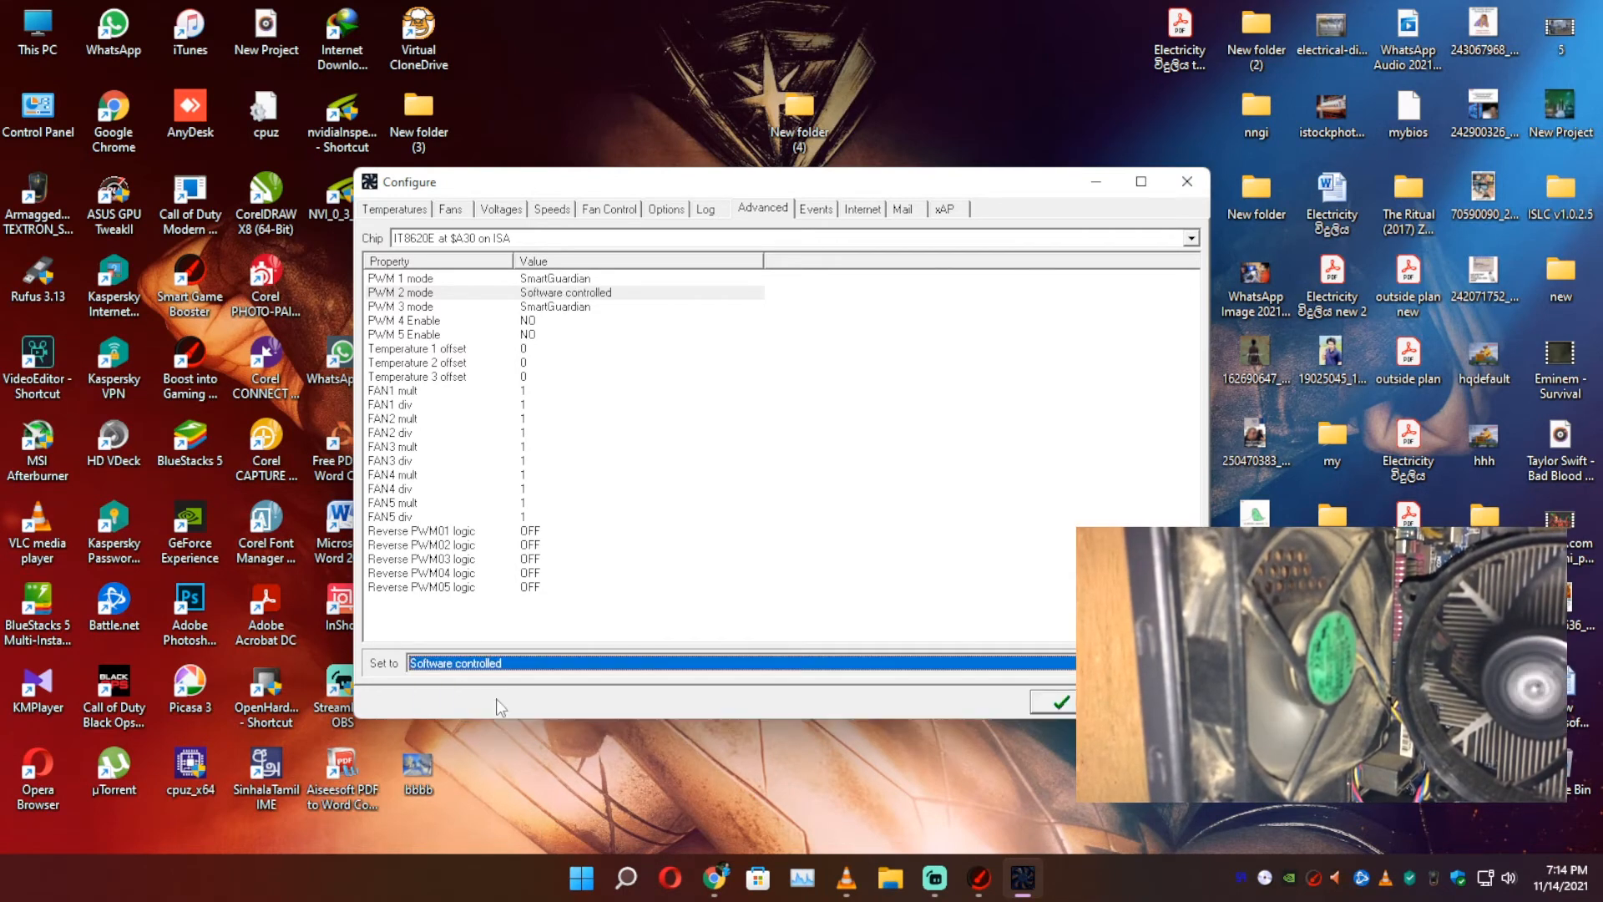